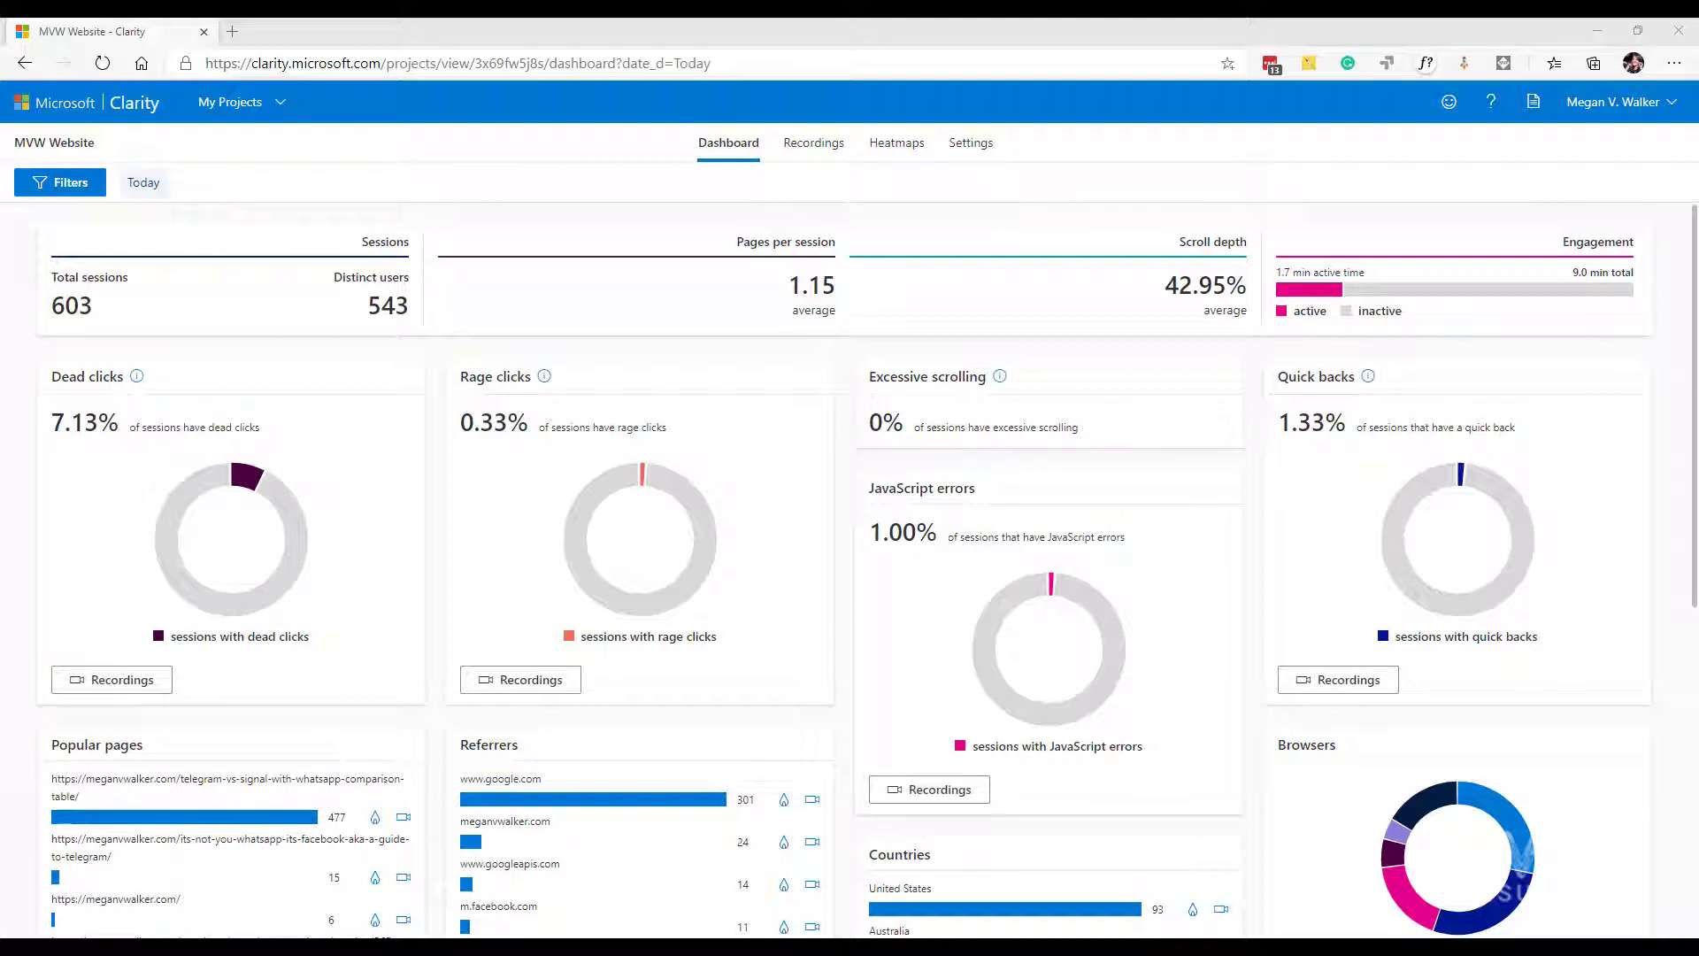
mouse_move(846, 237)
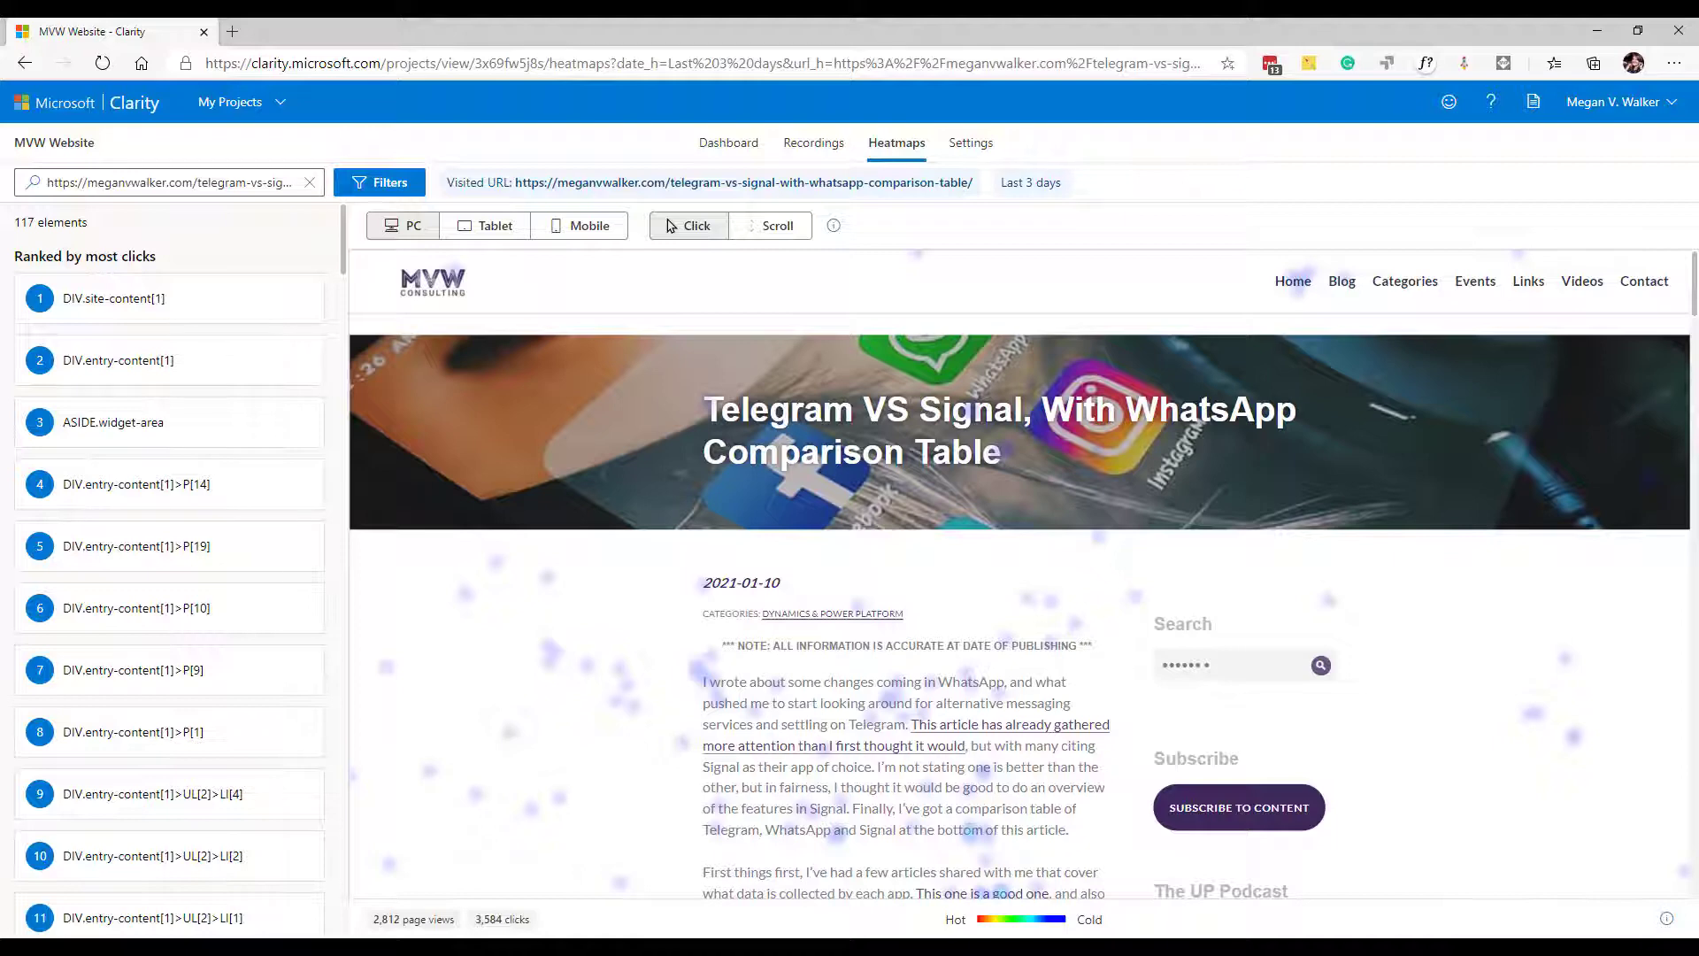
mouse_move(511, 550)
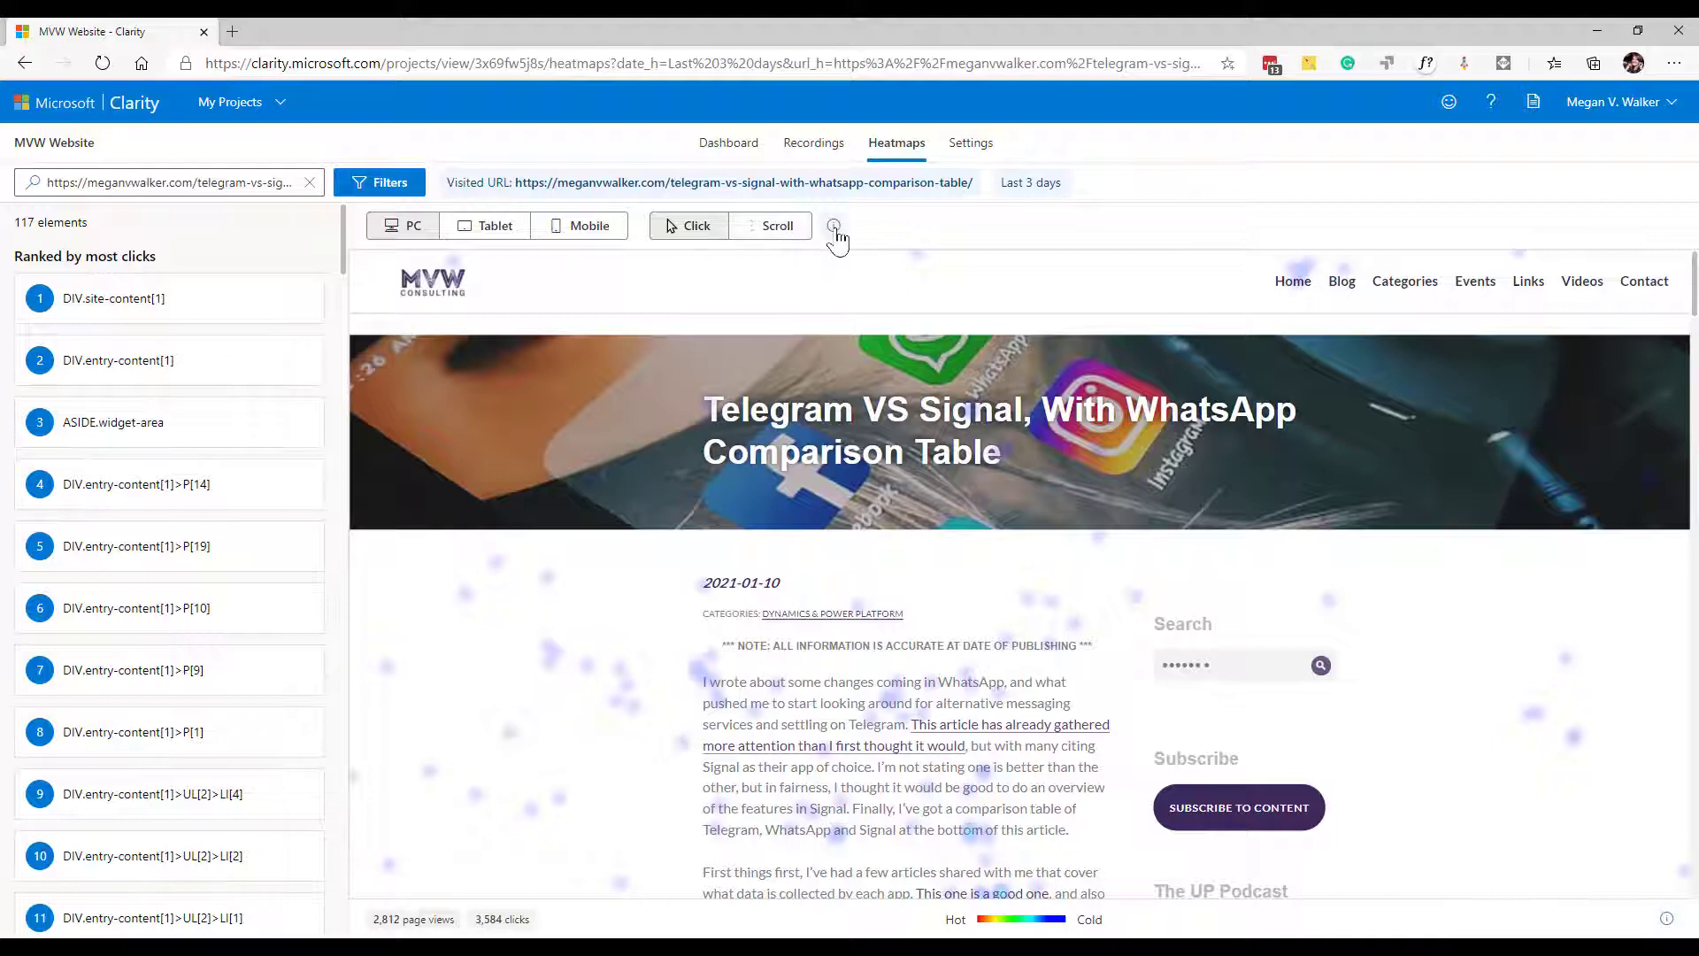
Check the heatmap type descriptions and switch the Telegram vs Signal article to the Scroll heatmap
left_click(833, 225)
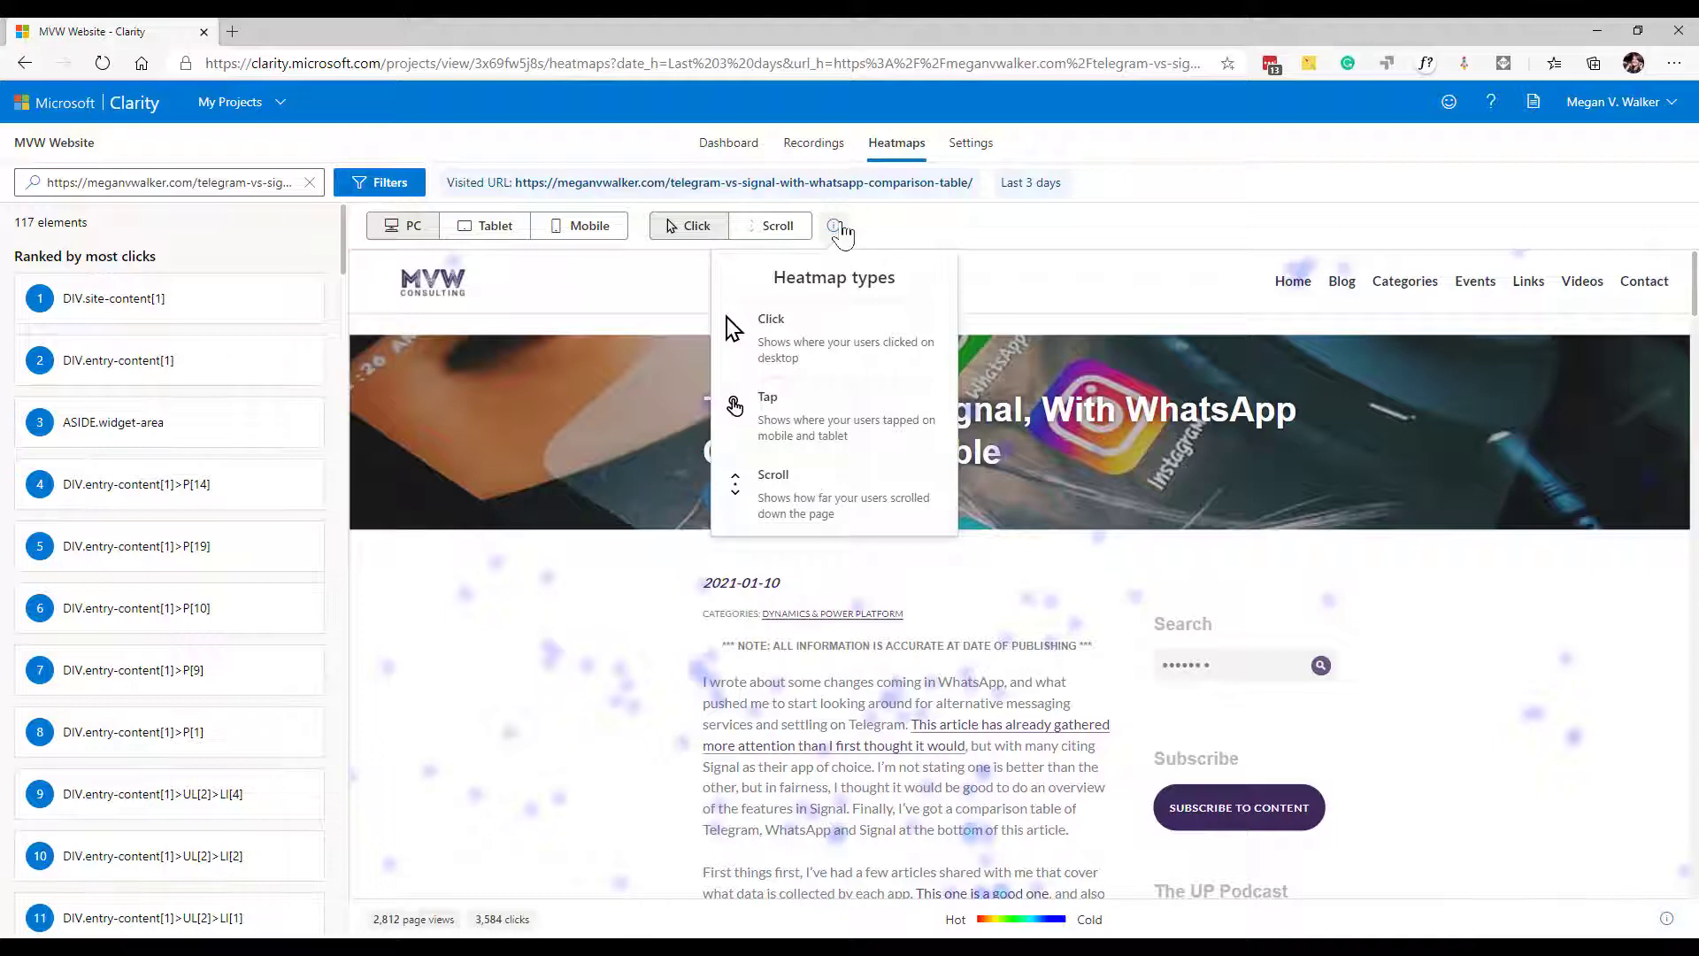
left_click(775, 225)
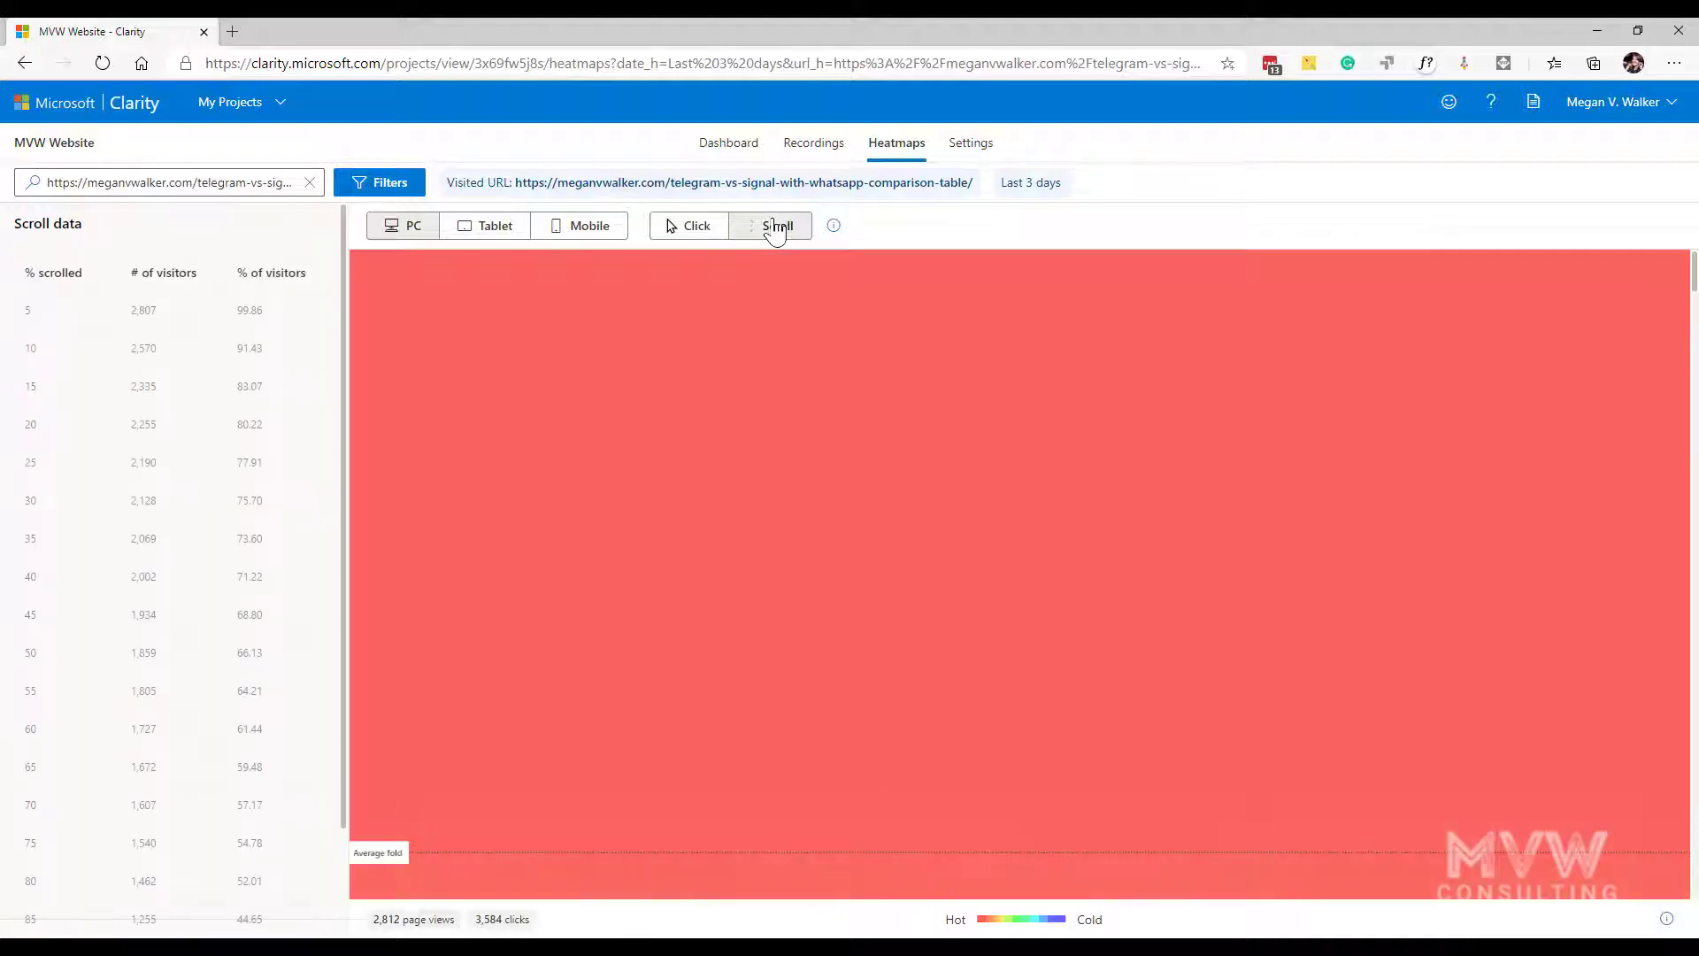
left_click(775, 225)
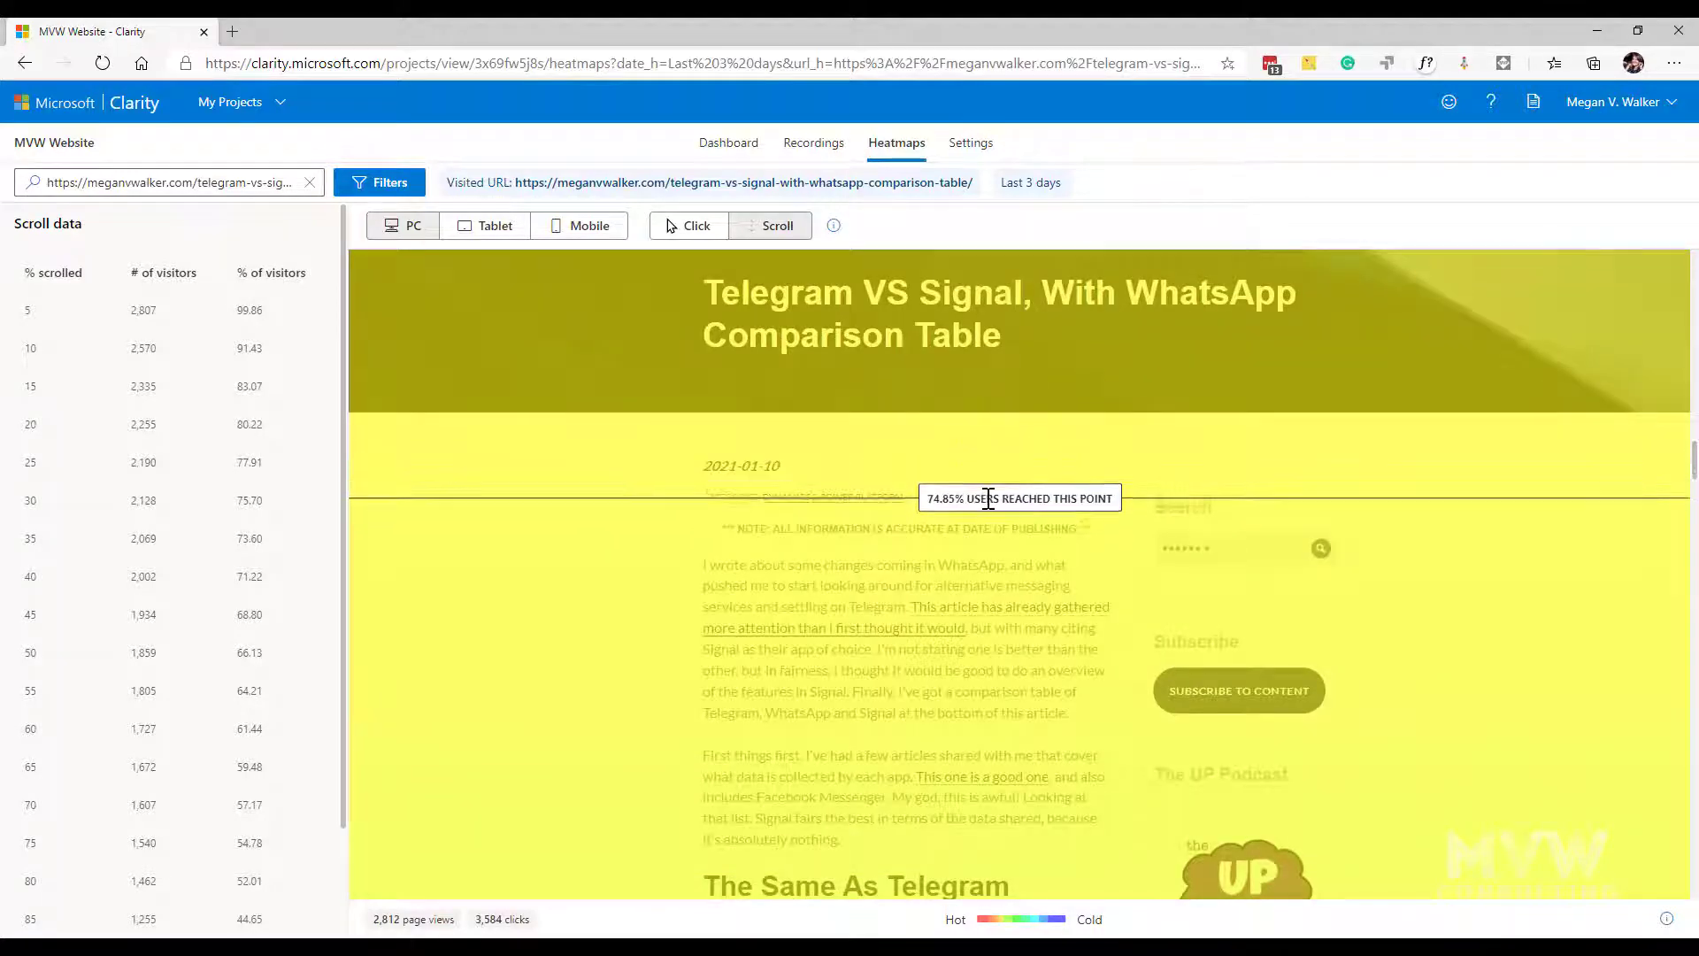
Scroll the PC heatmap preview down past the 73.60% reach mark to 'The Same As Telegram'
scroll("down", 3)
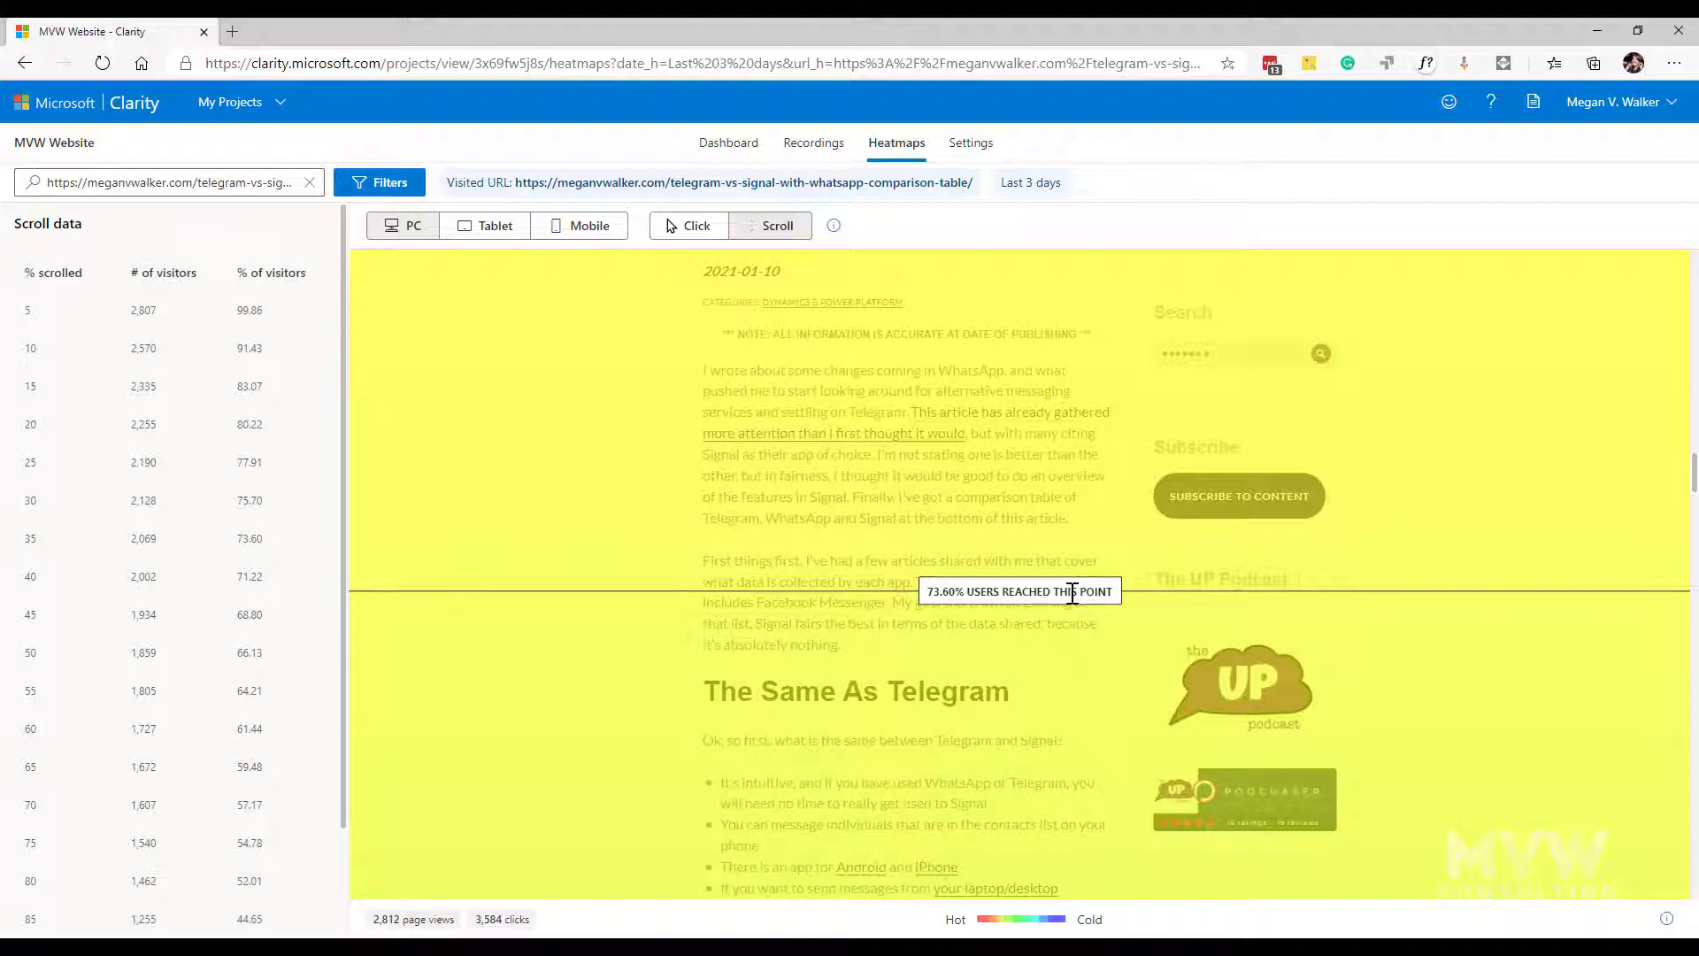
scroll("down", 3)
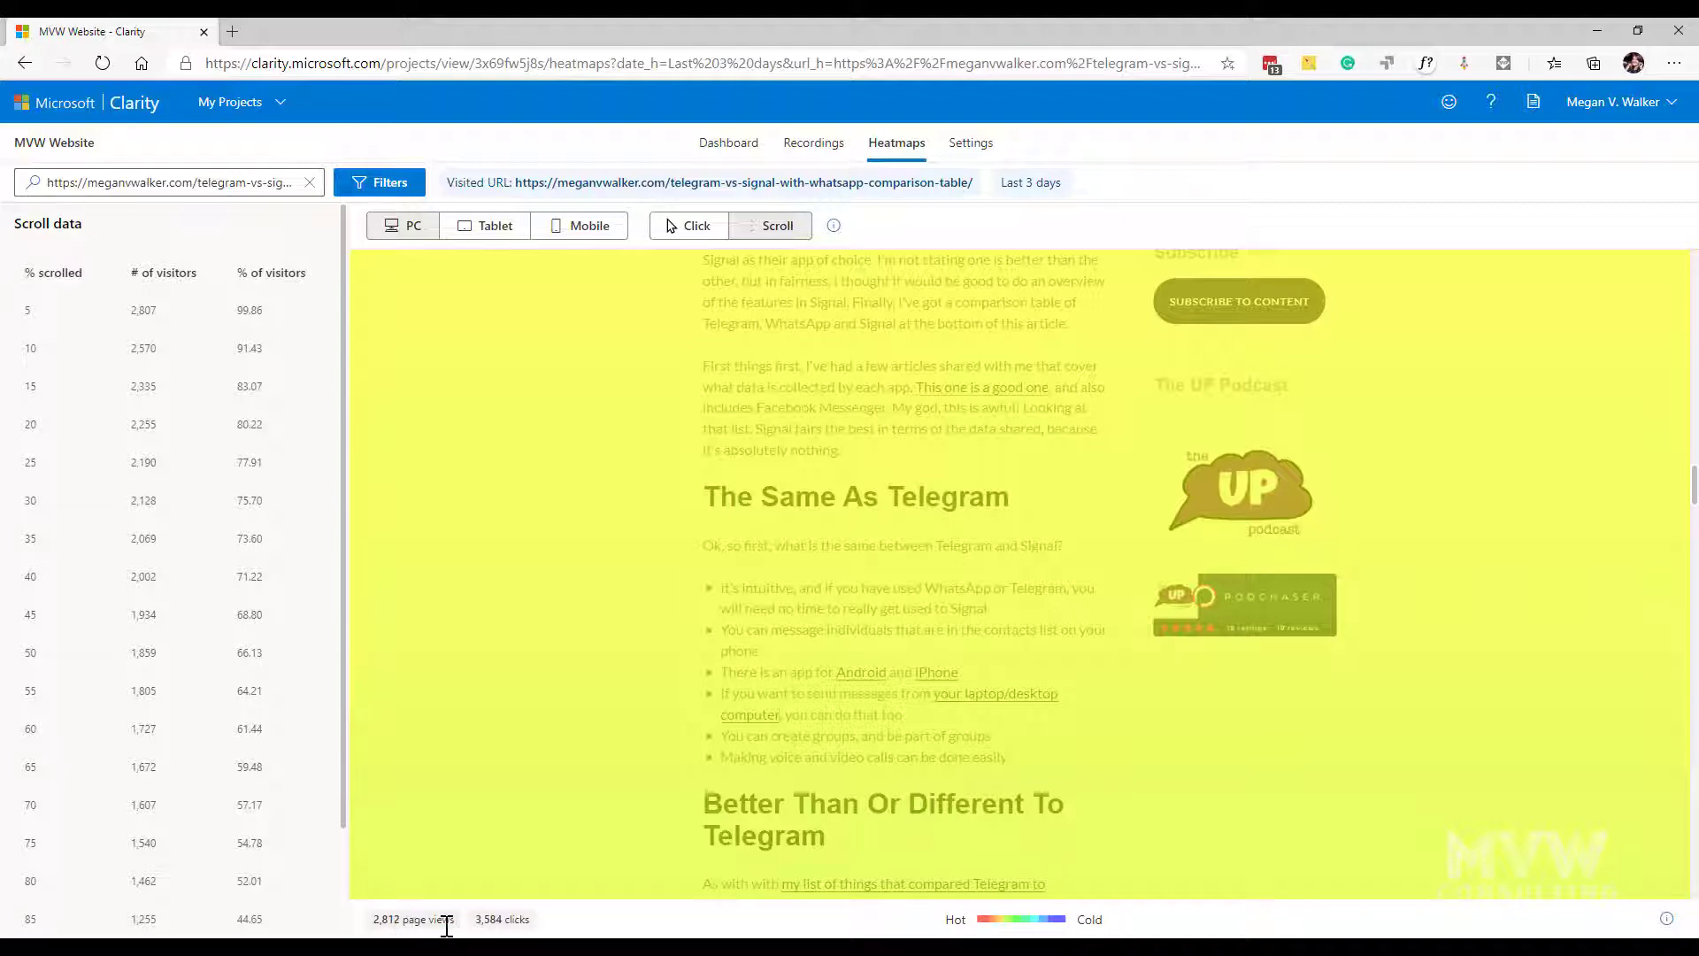
mouse_move(253, 331)
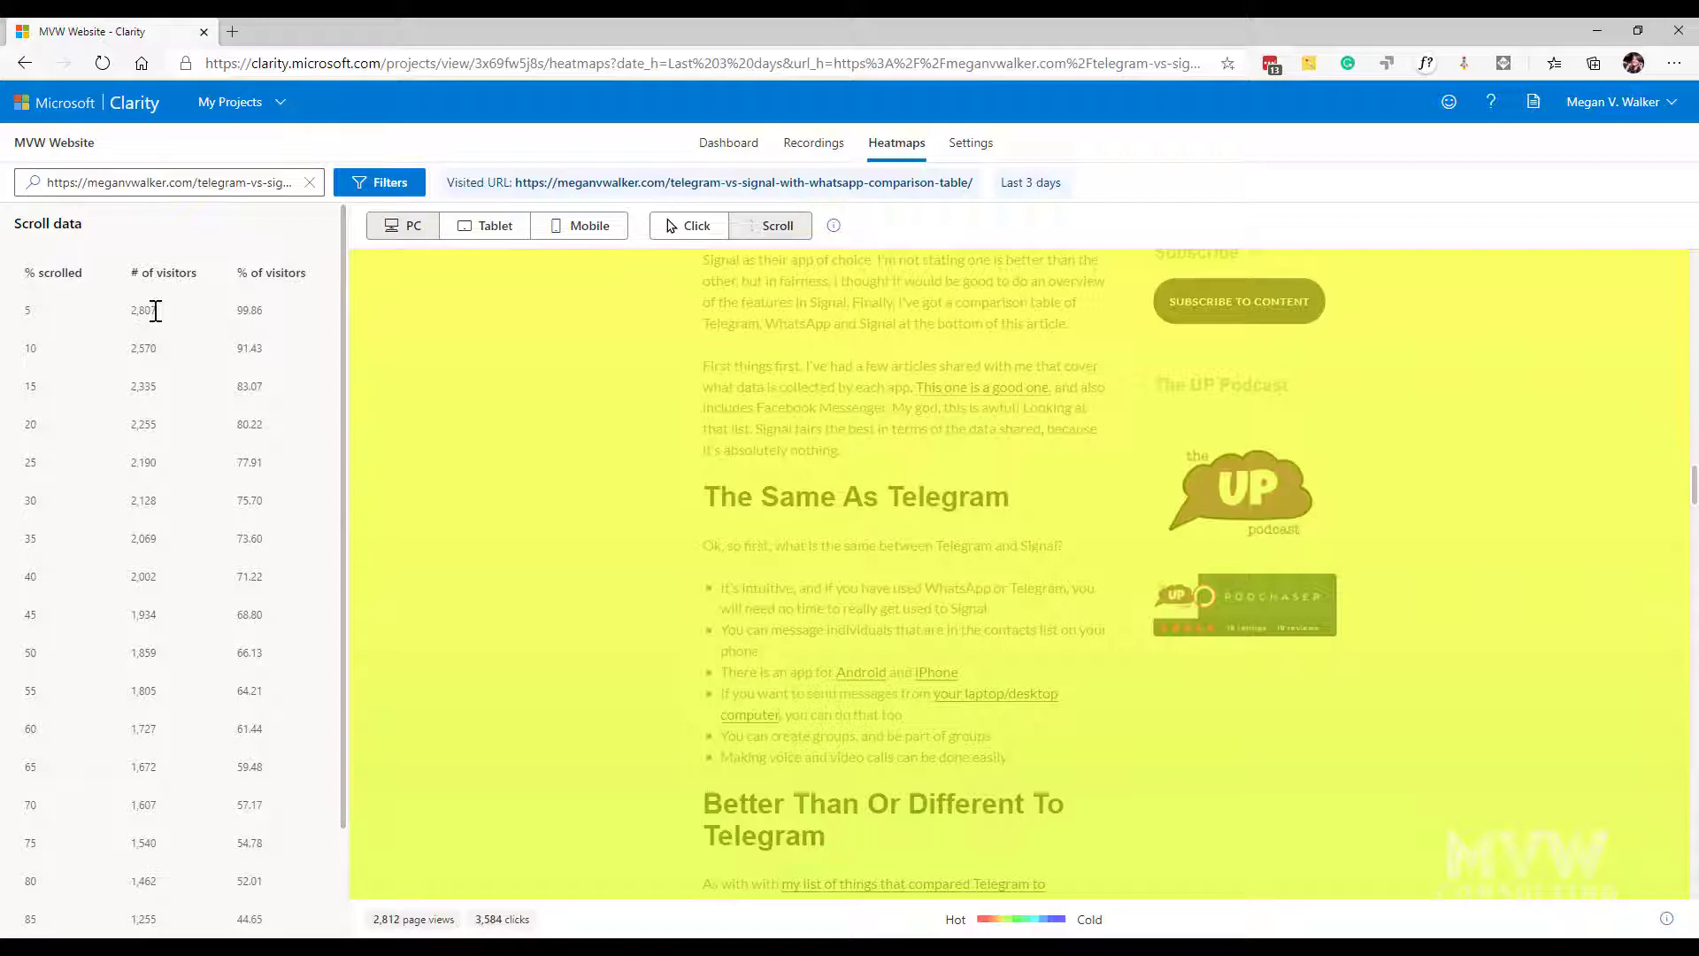
Scroll the Scroll data table to its 100% row, showing 251 visitors (8.93%)
scroll("down", 3)
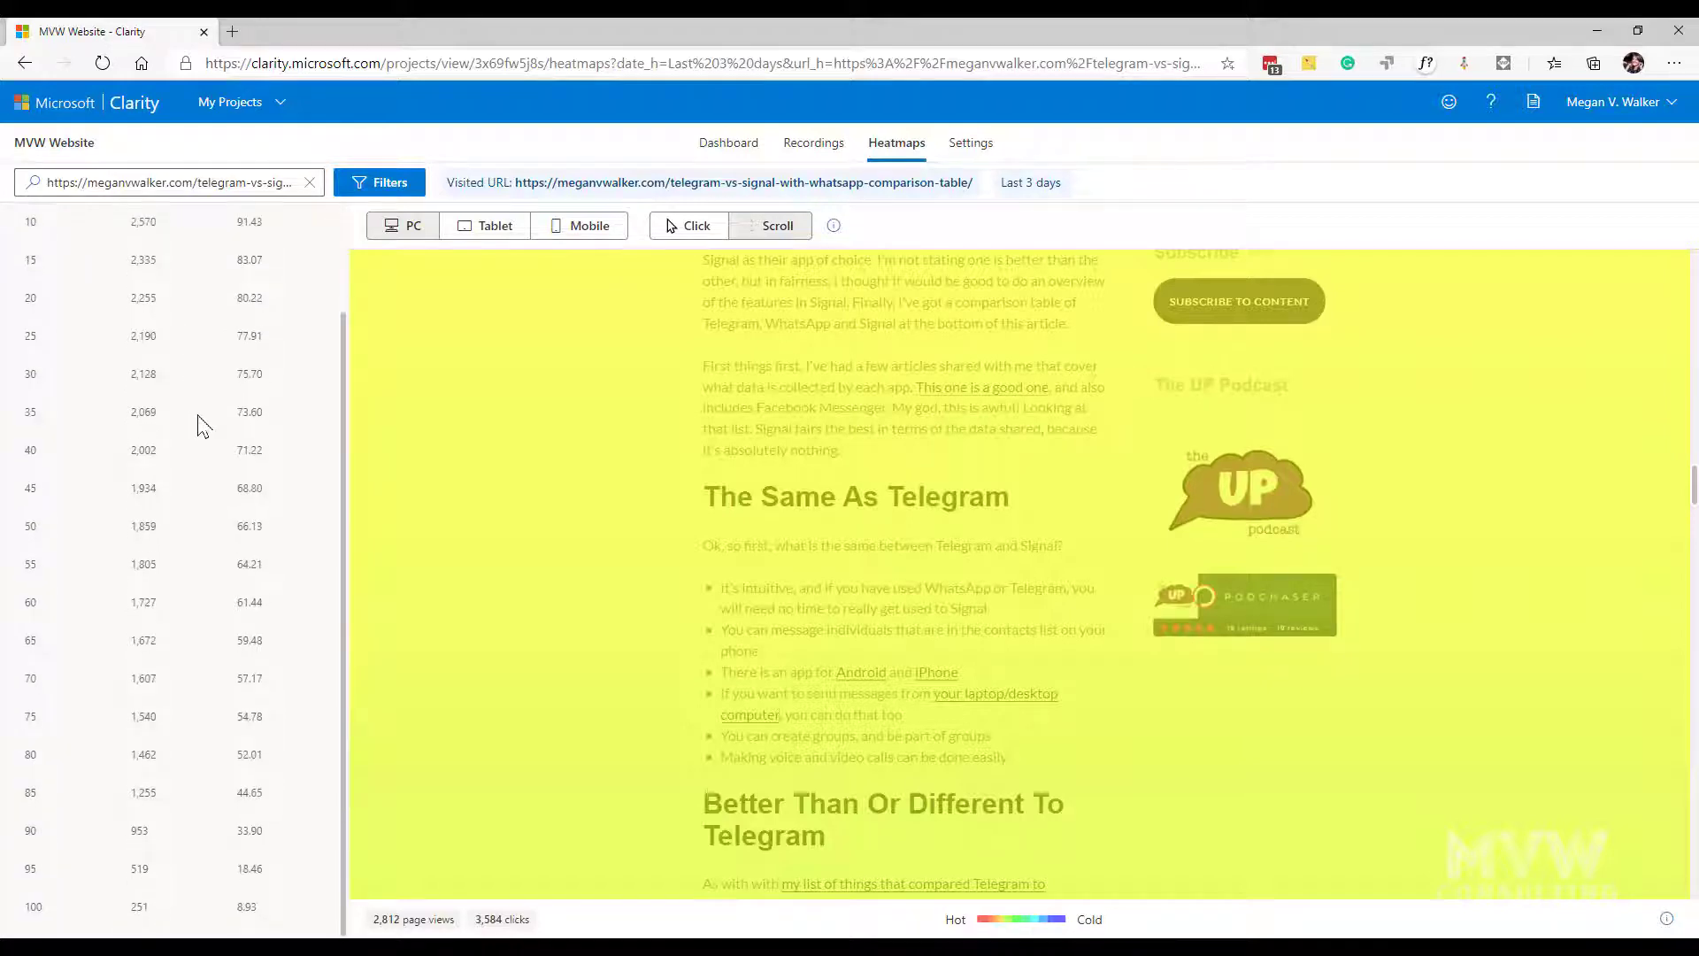
mouse_move(184, 325)
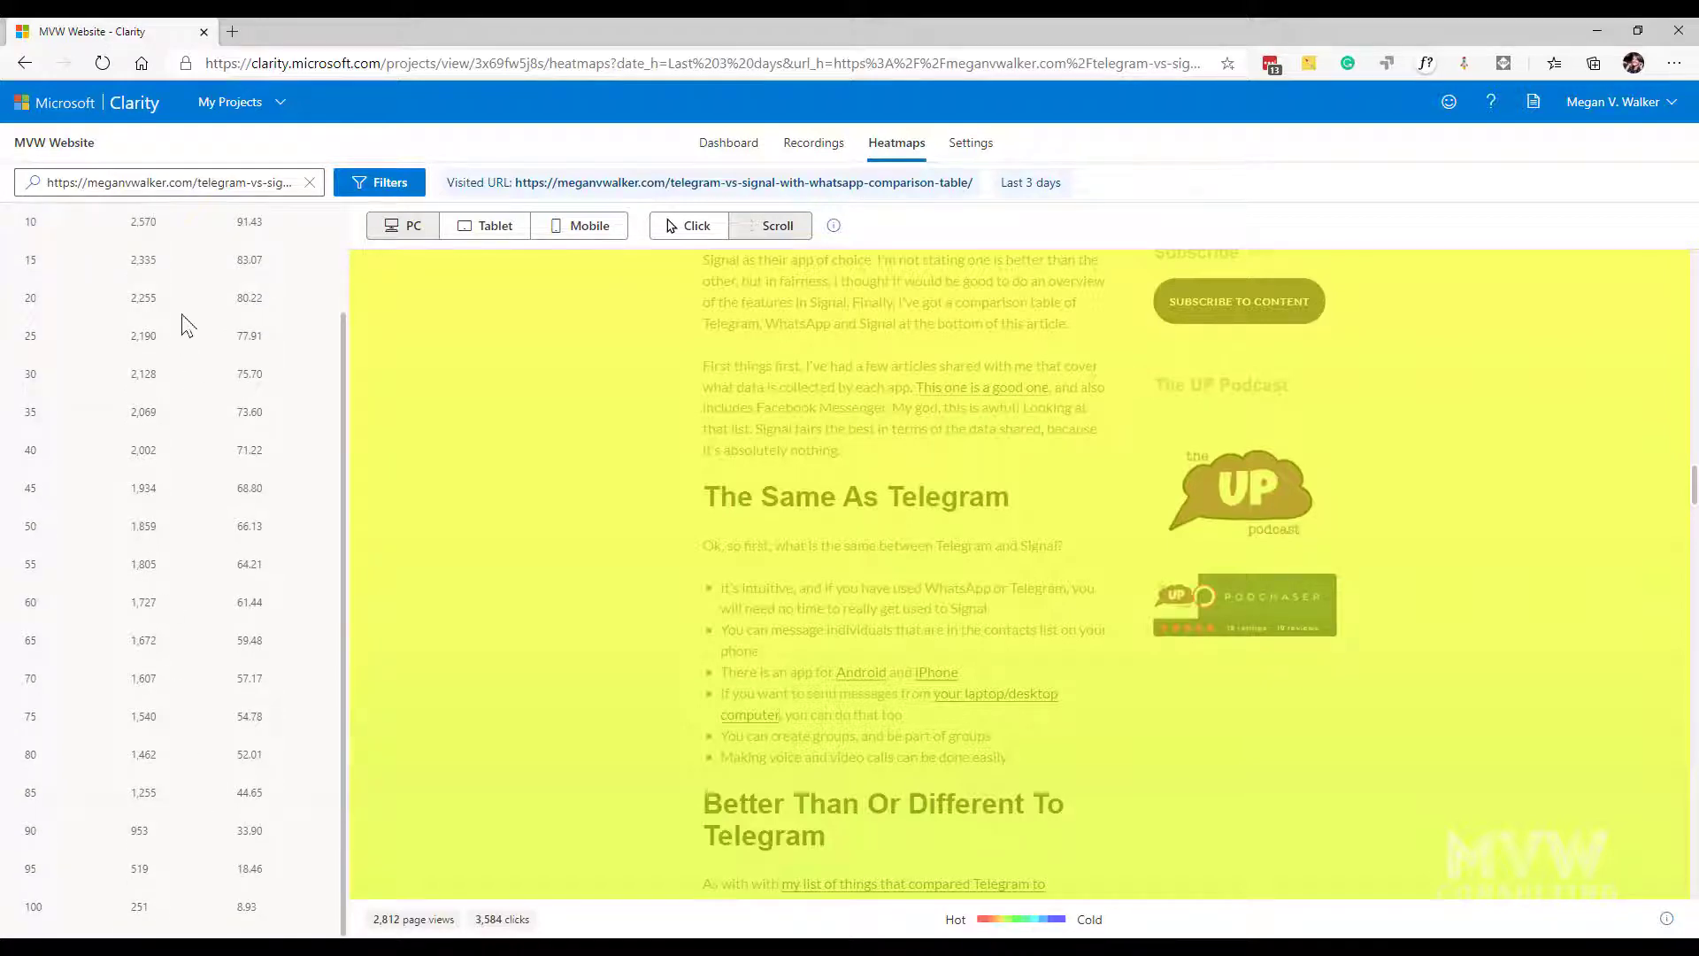
mouse_move(193, 722)
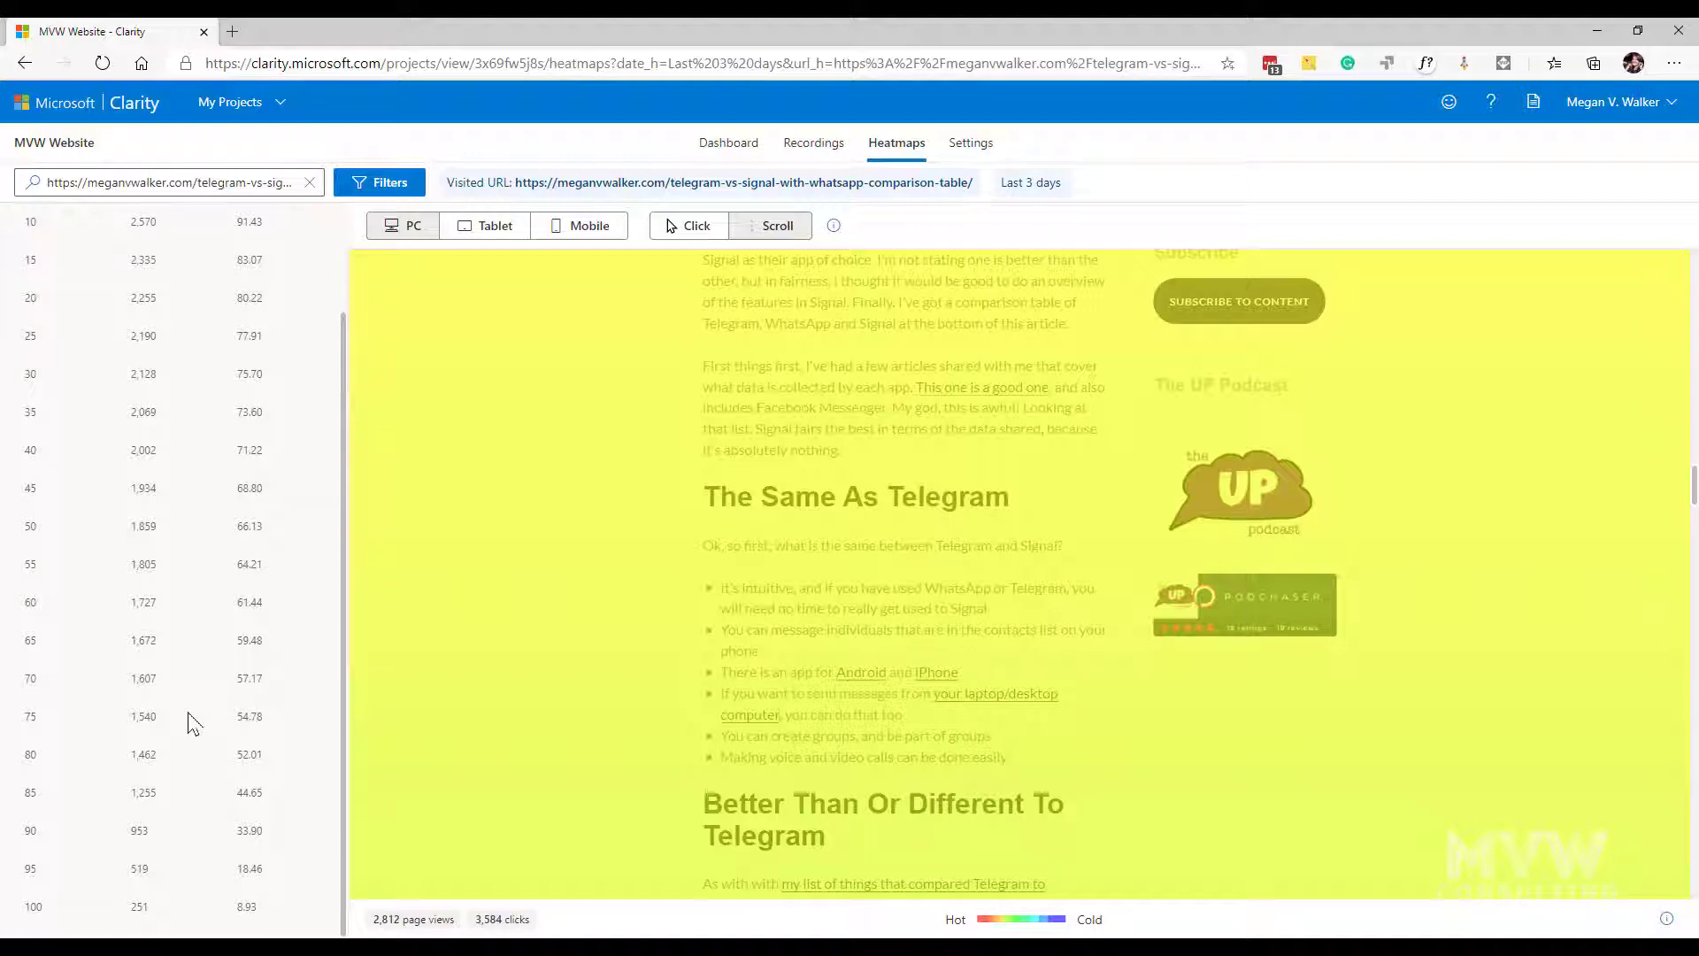
mouse_move(136, 926)
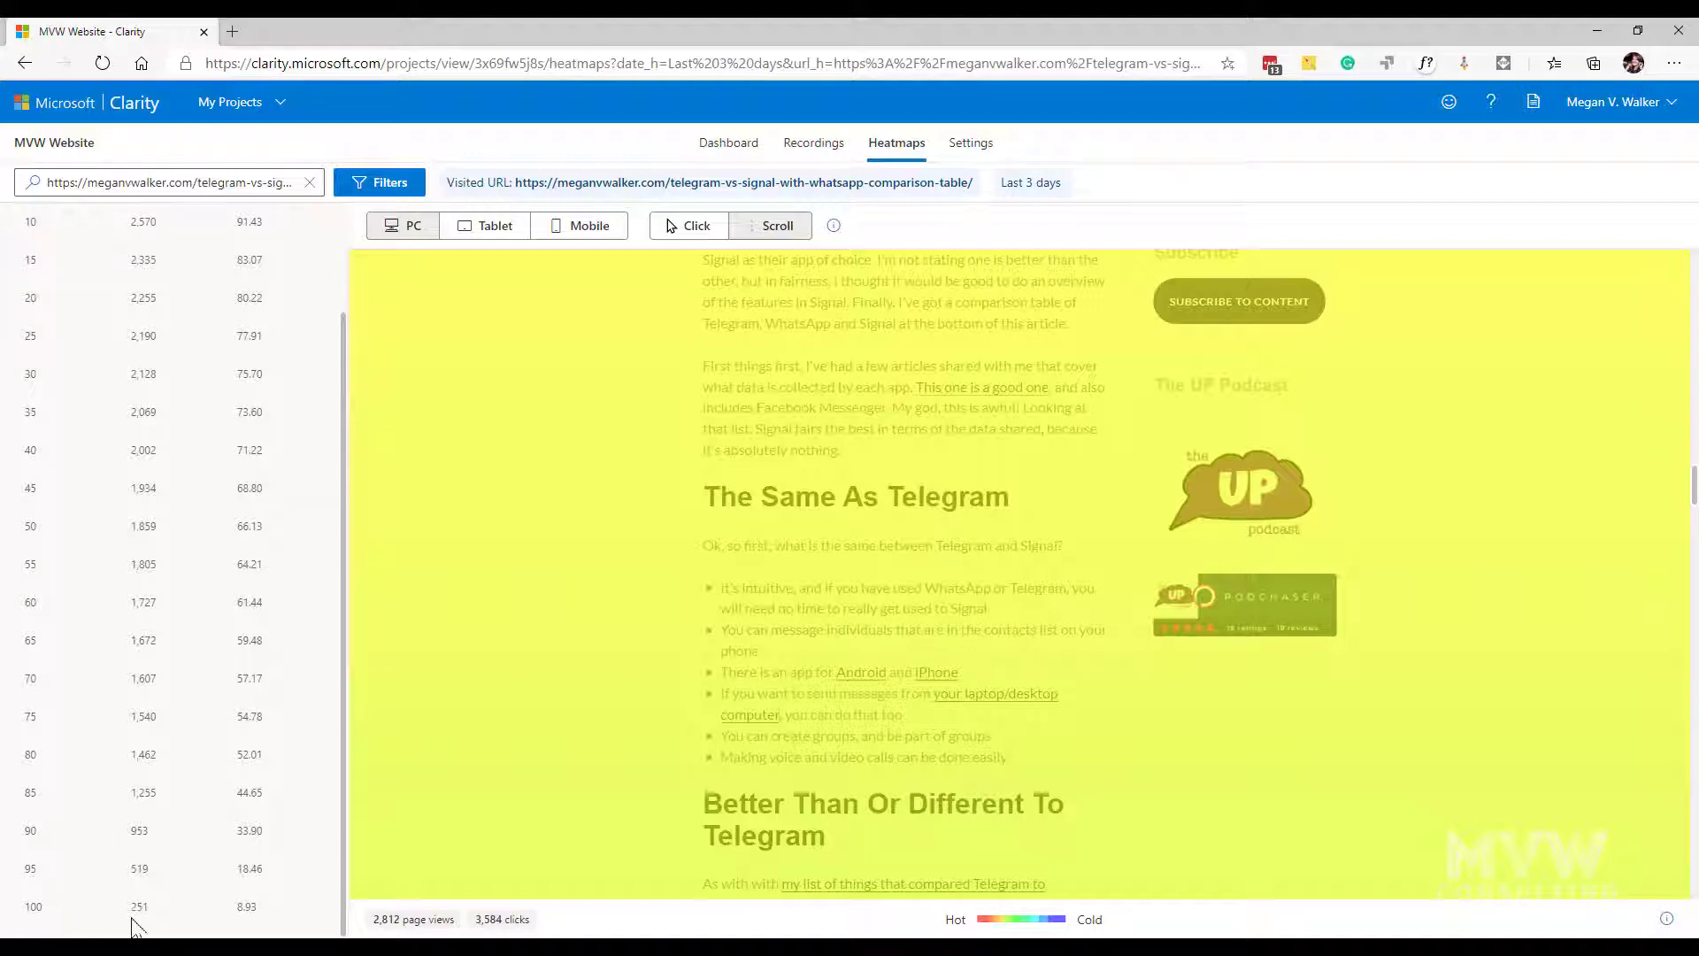
mouse_move(235, 926)
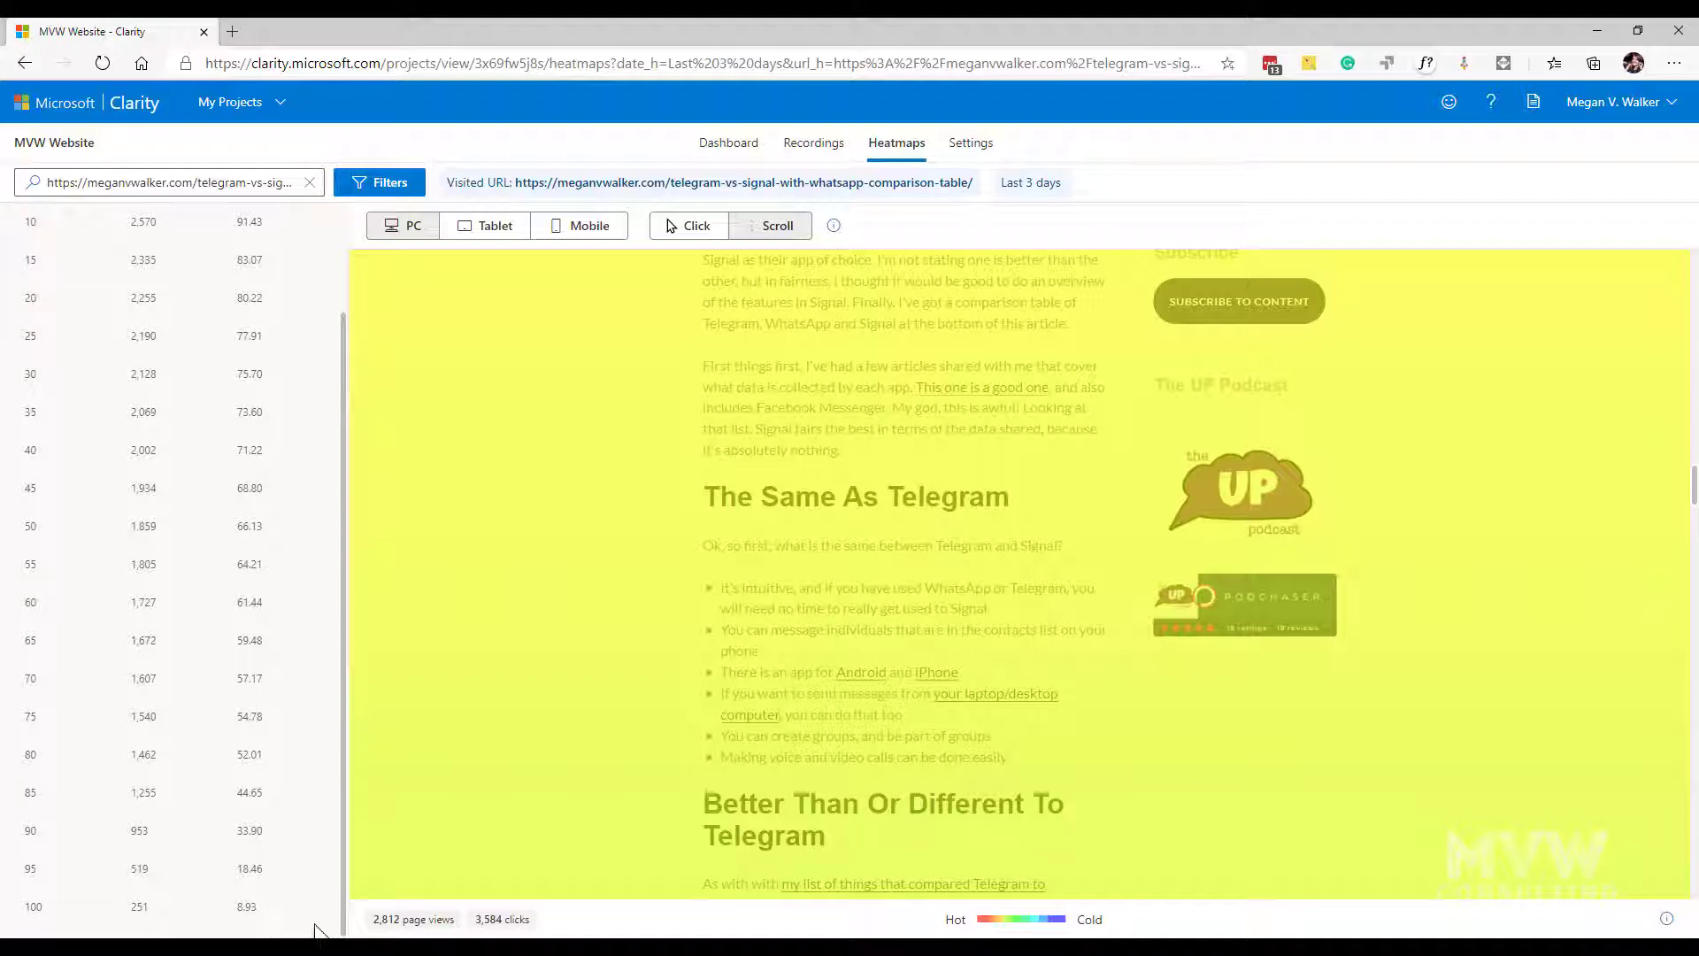
mouse_move(311, 906)
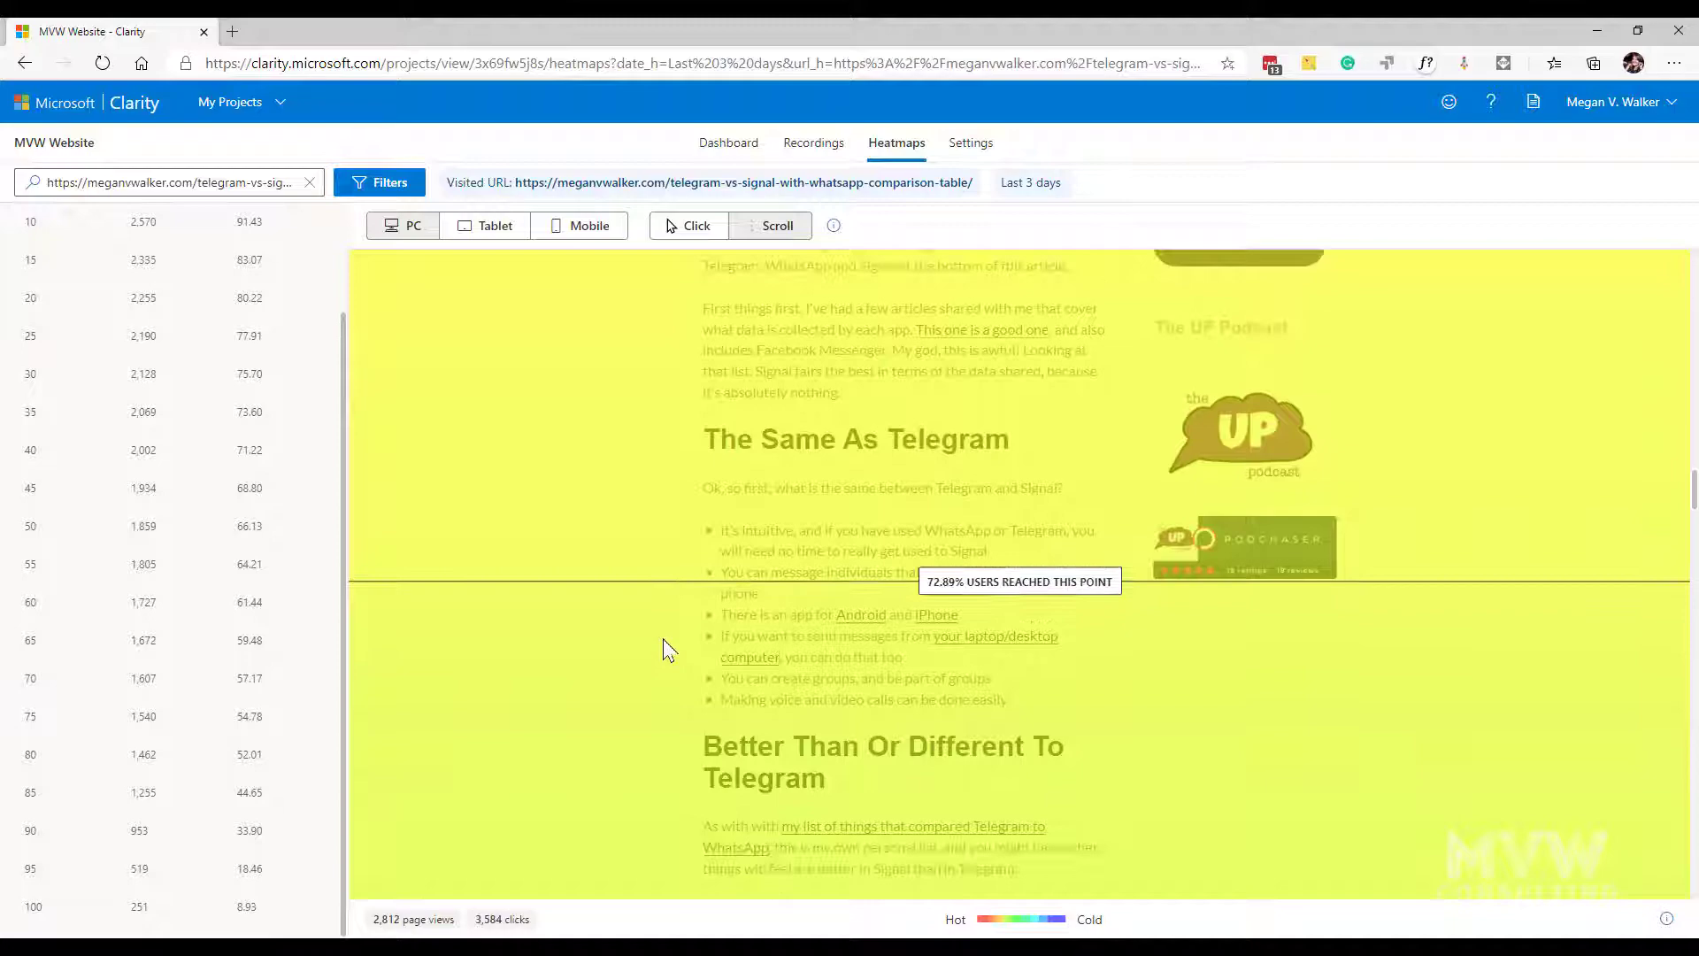
scroll("down", 3)
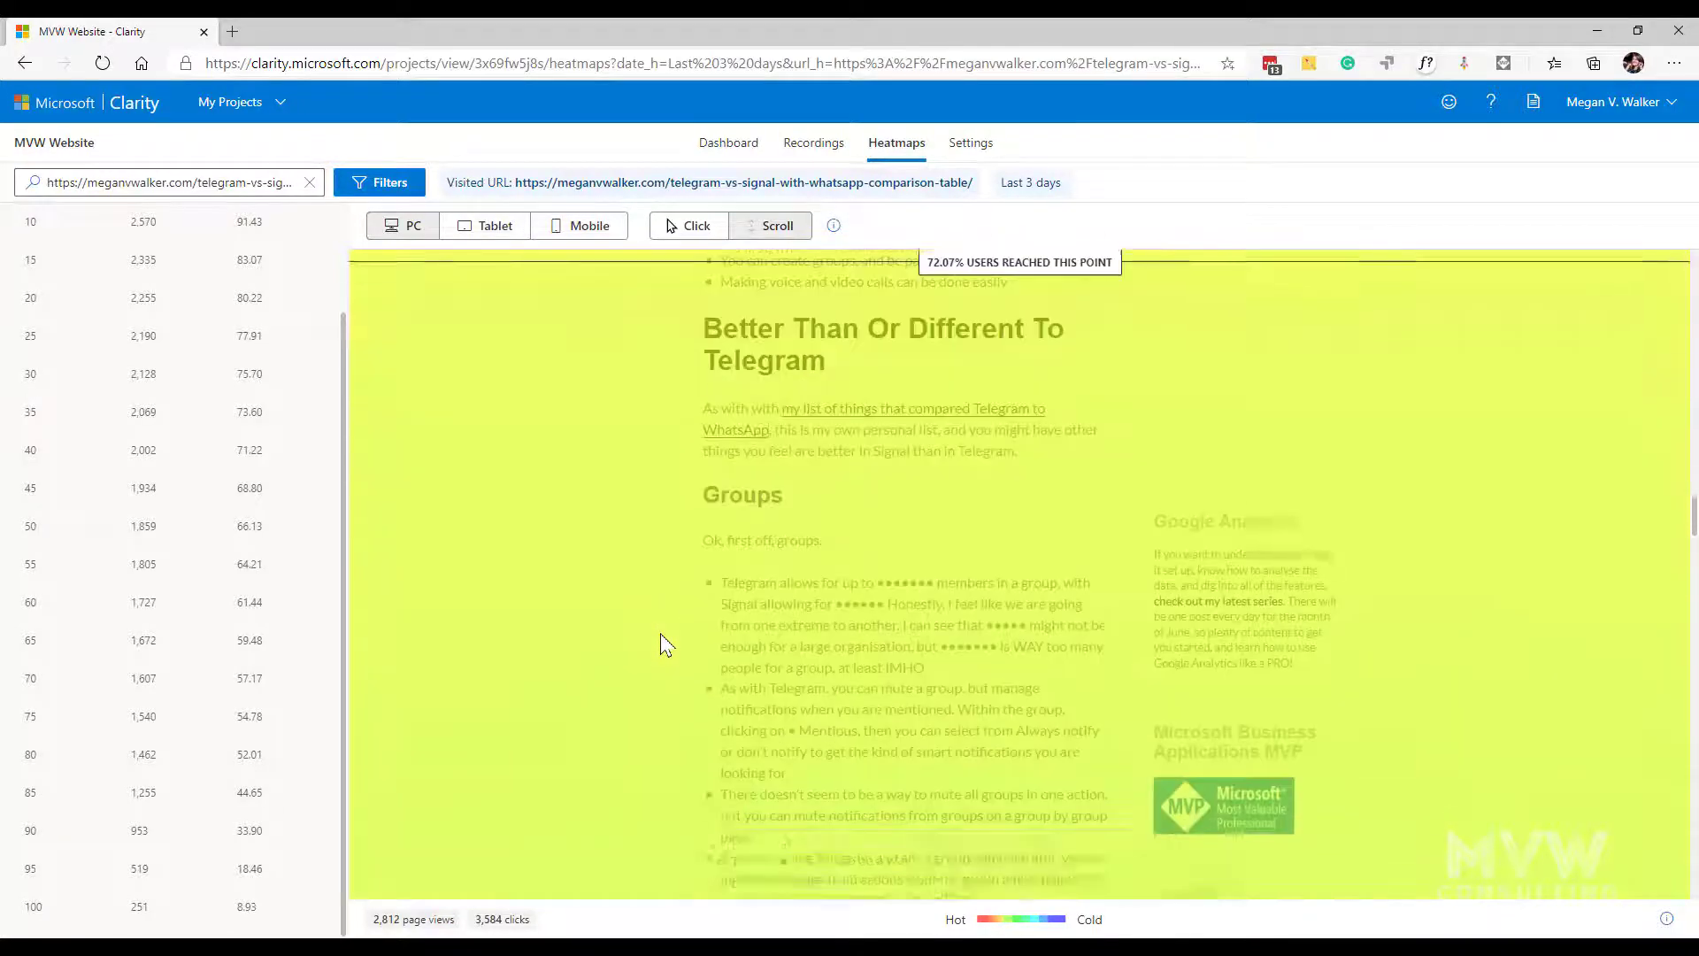
scroll("down", 3)
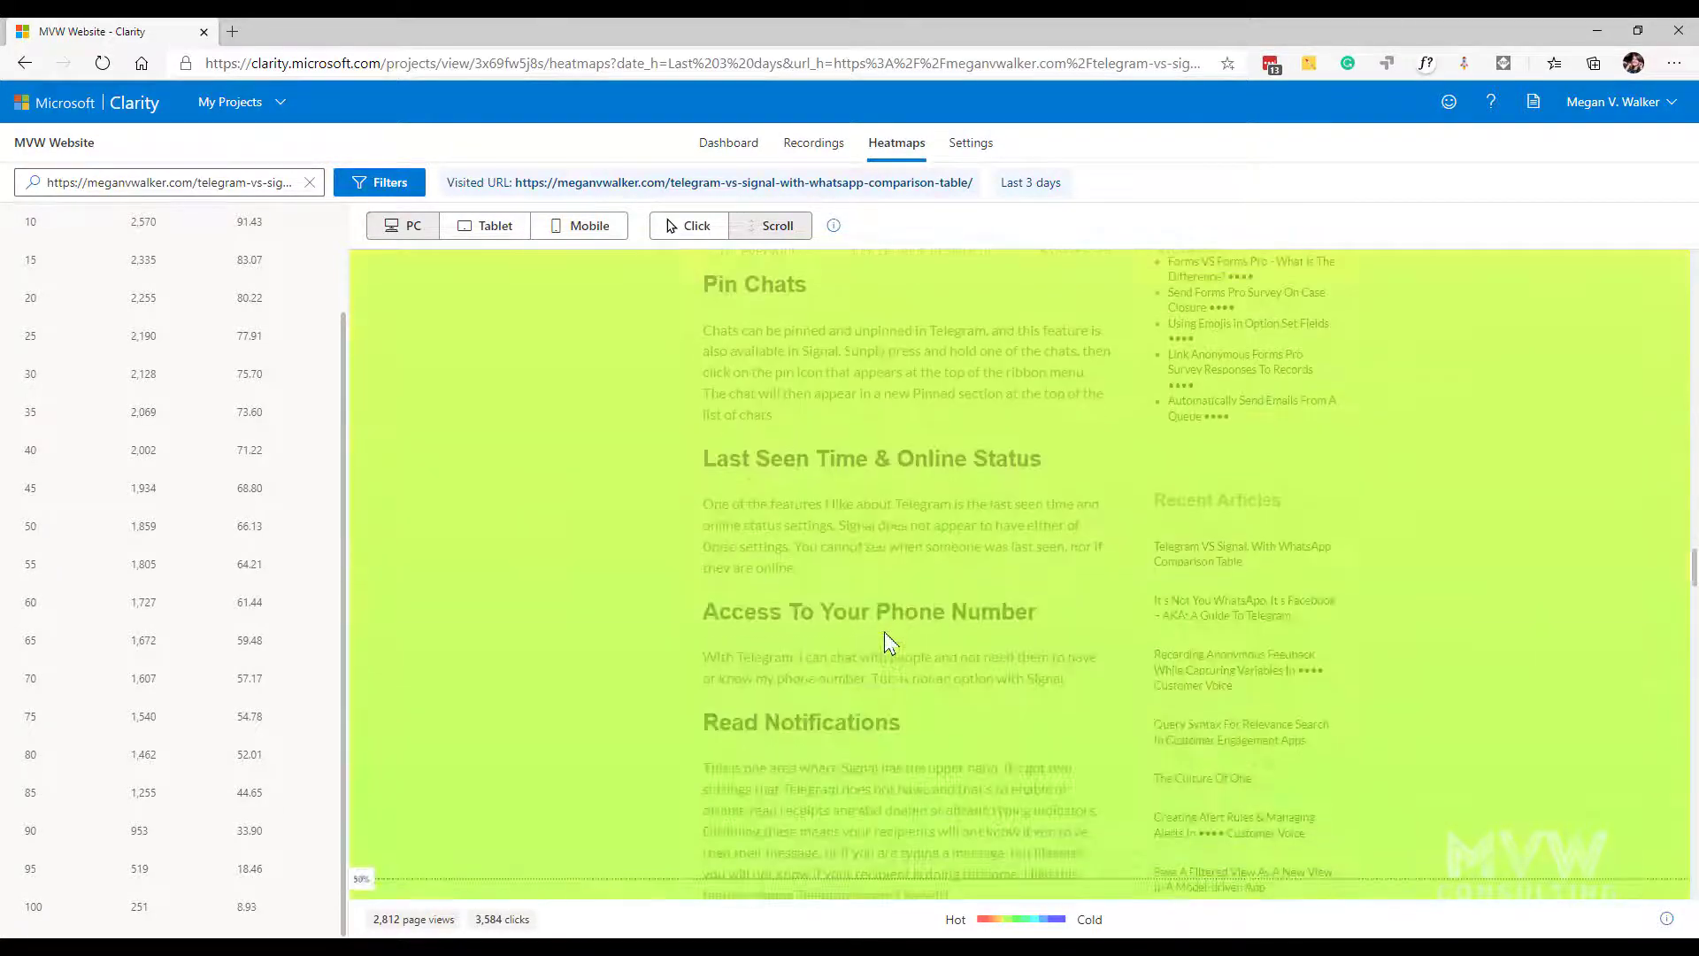
scroll("down", 3)
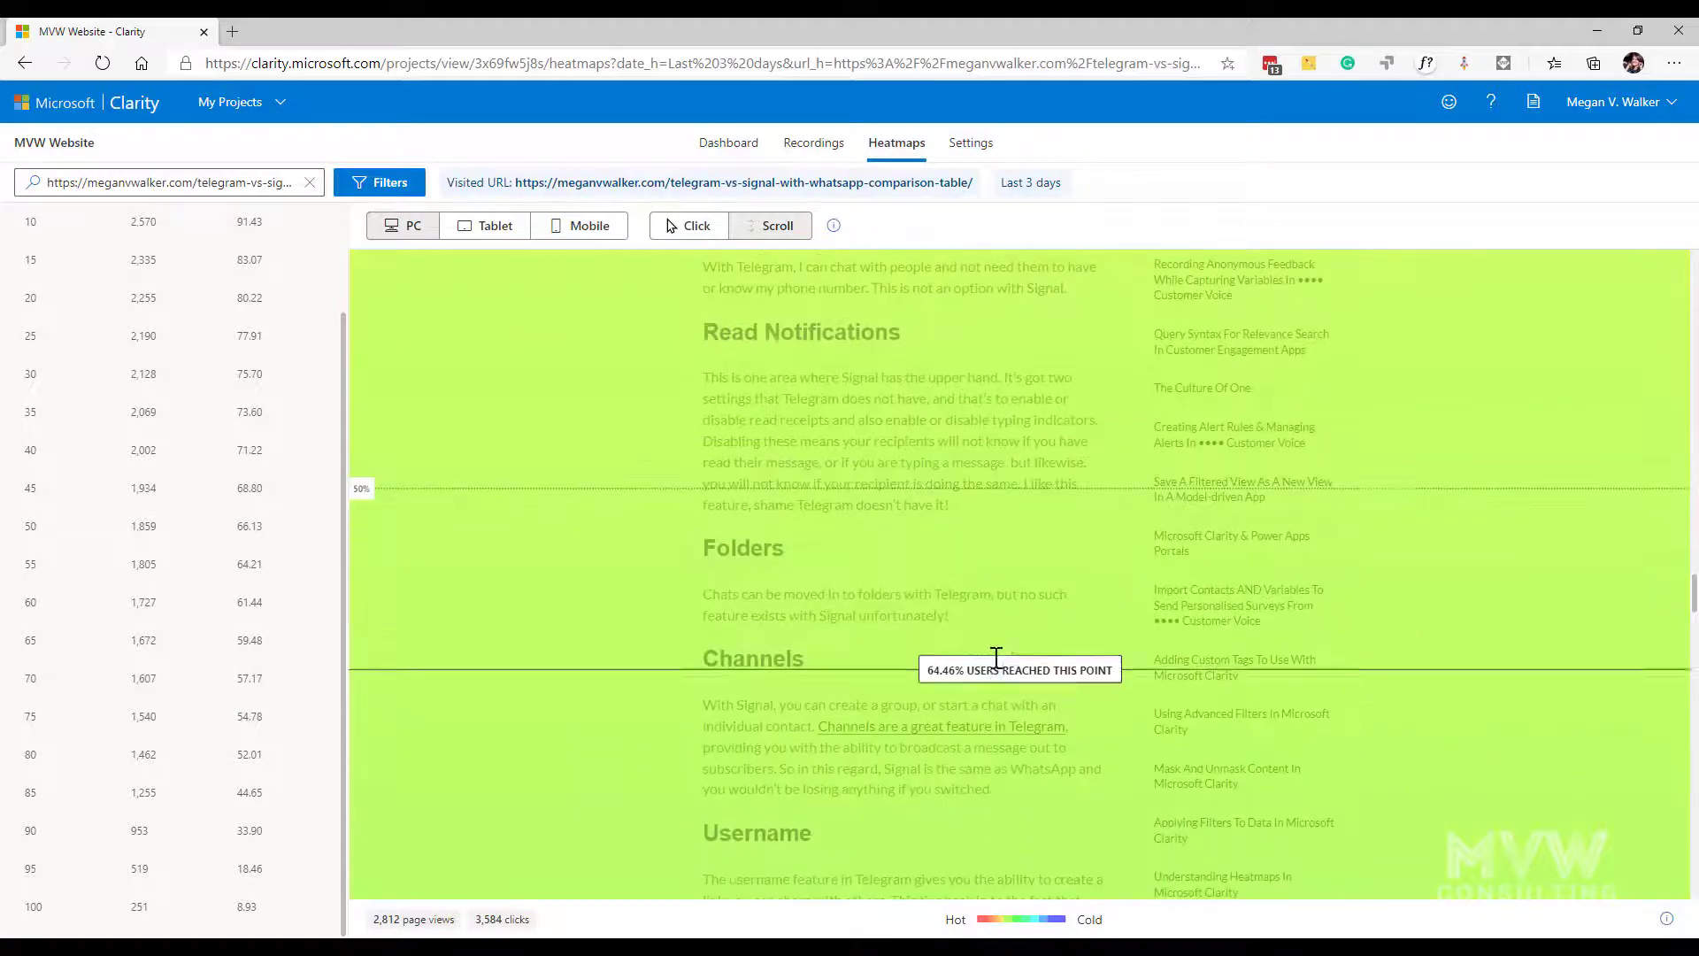
scroll("down", 3)
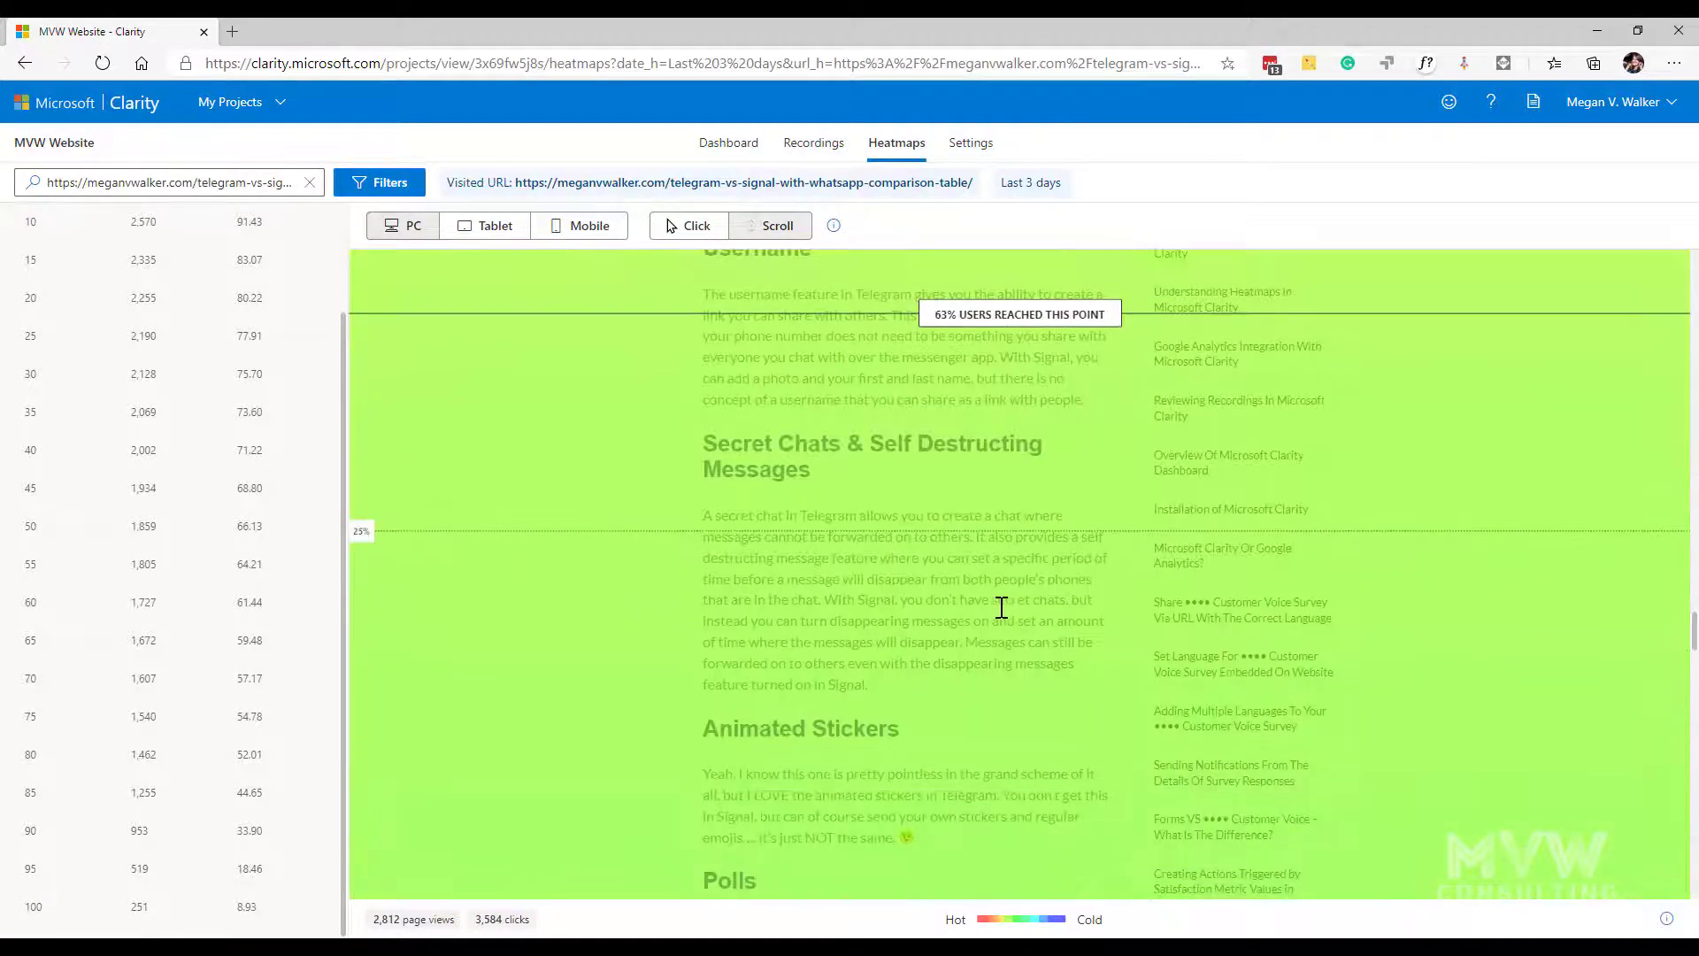
scroll("down", 3)
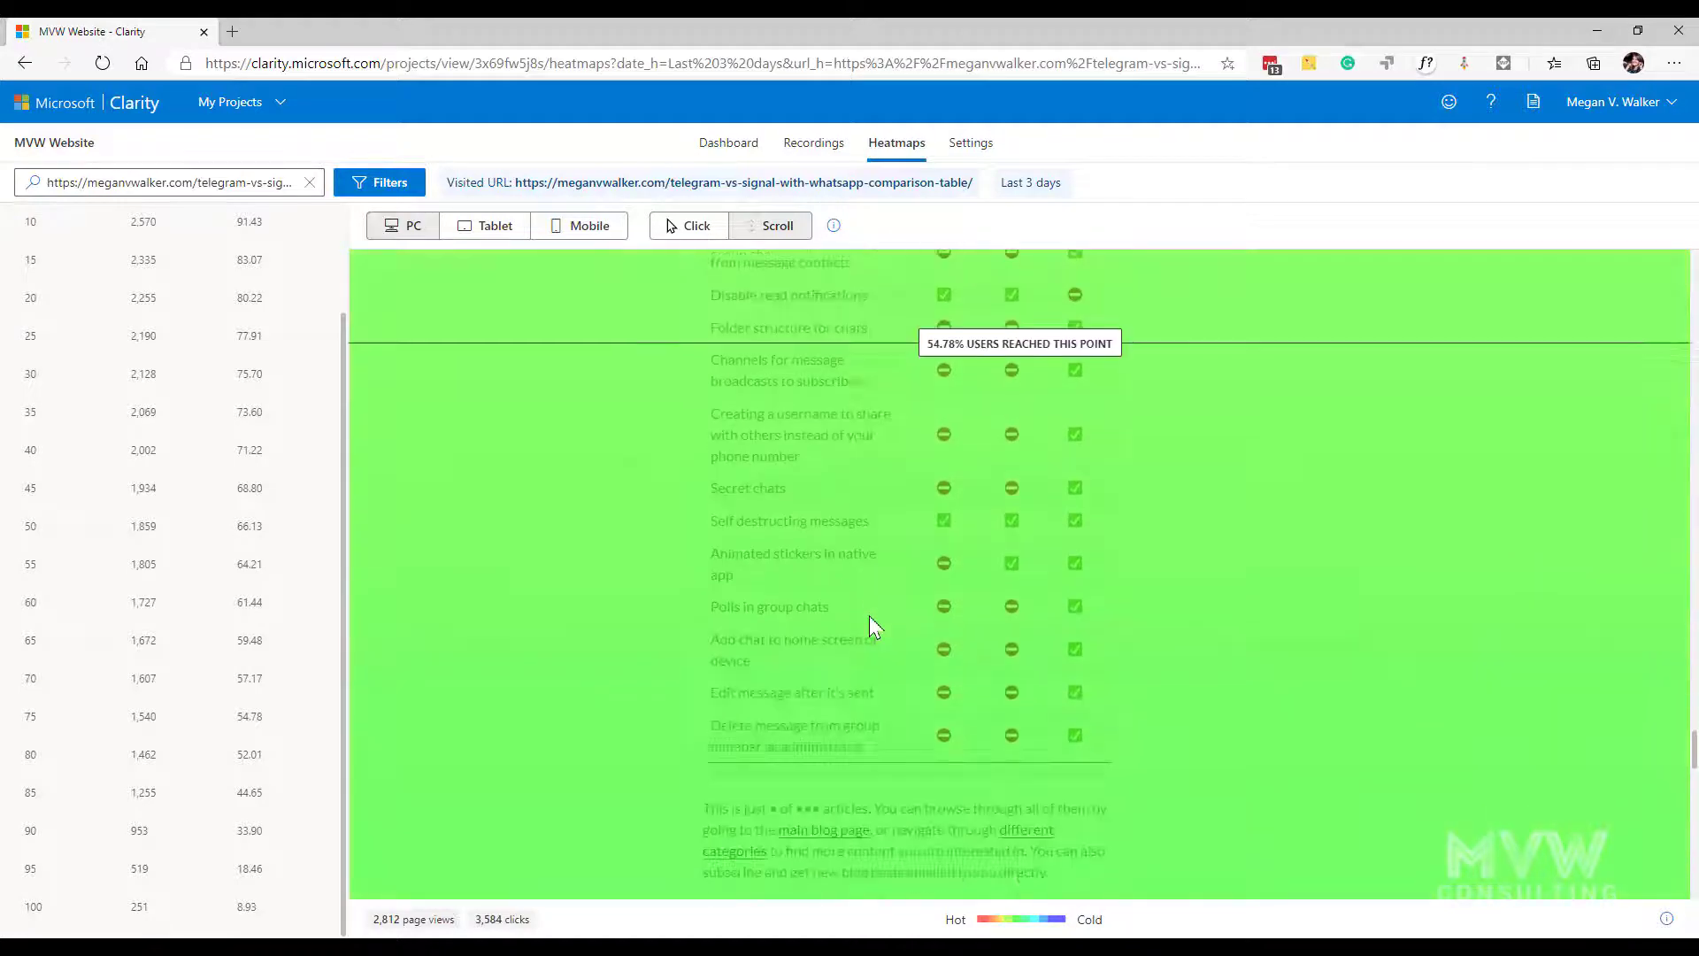
scroll("down", 3)
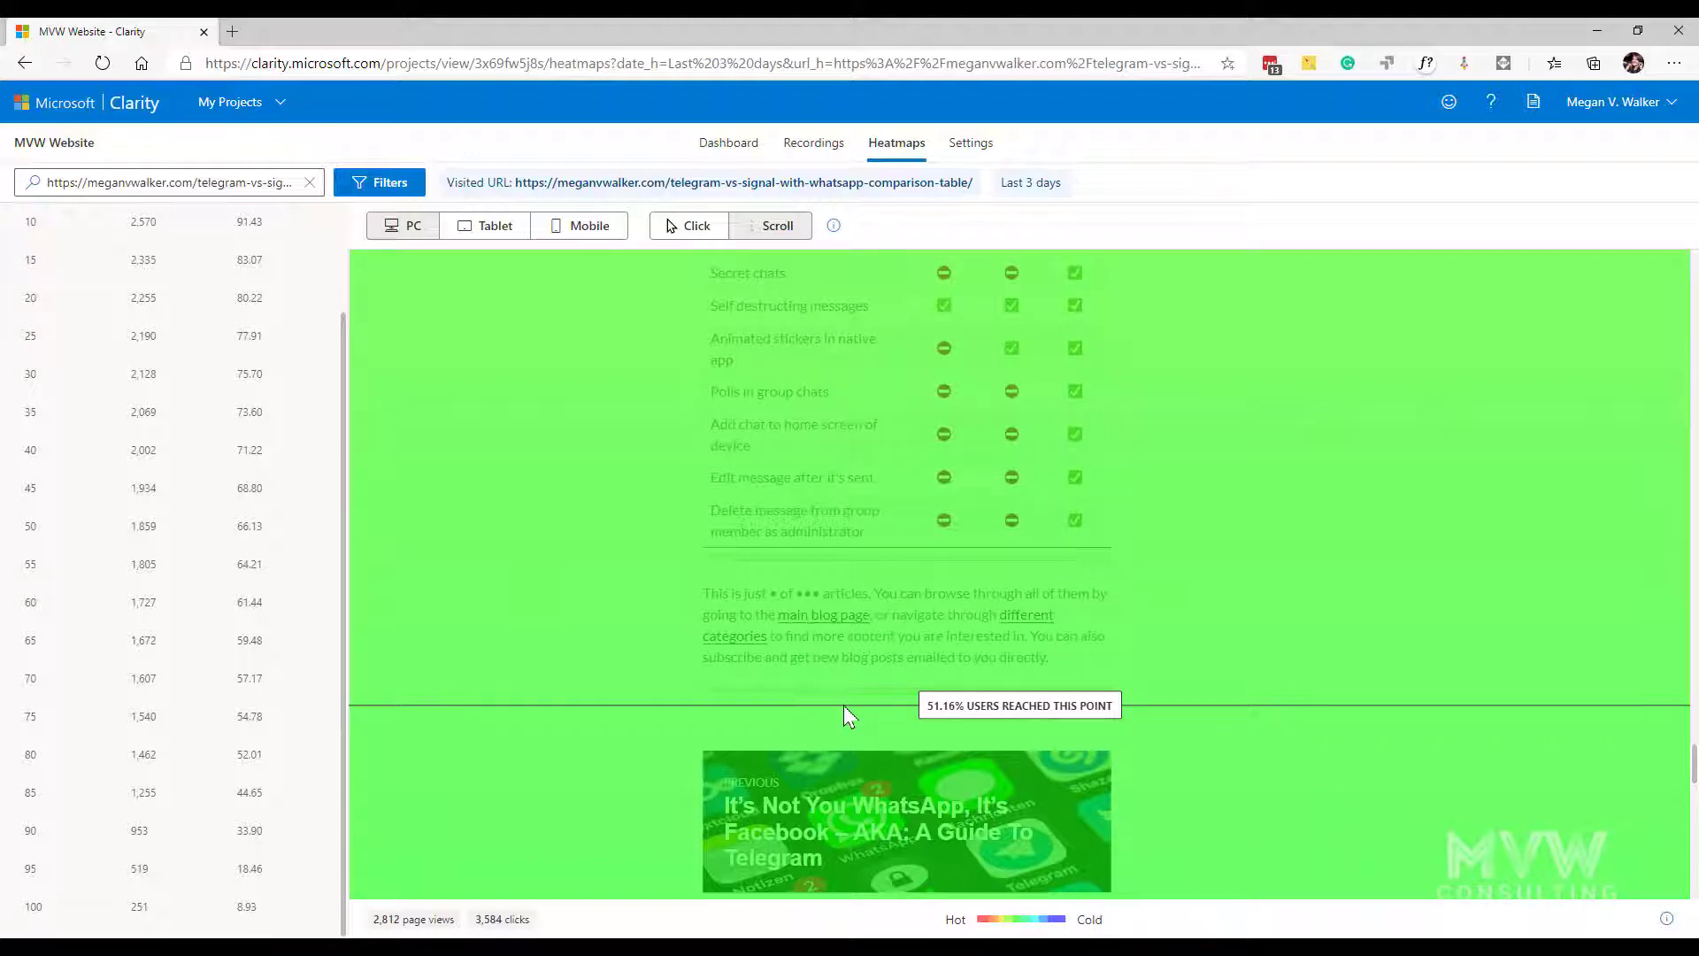
scroll("down", 3)
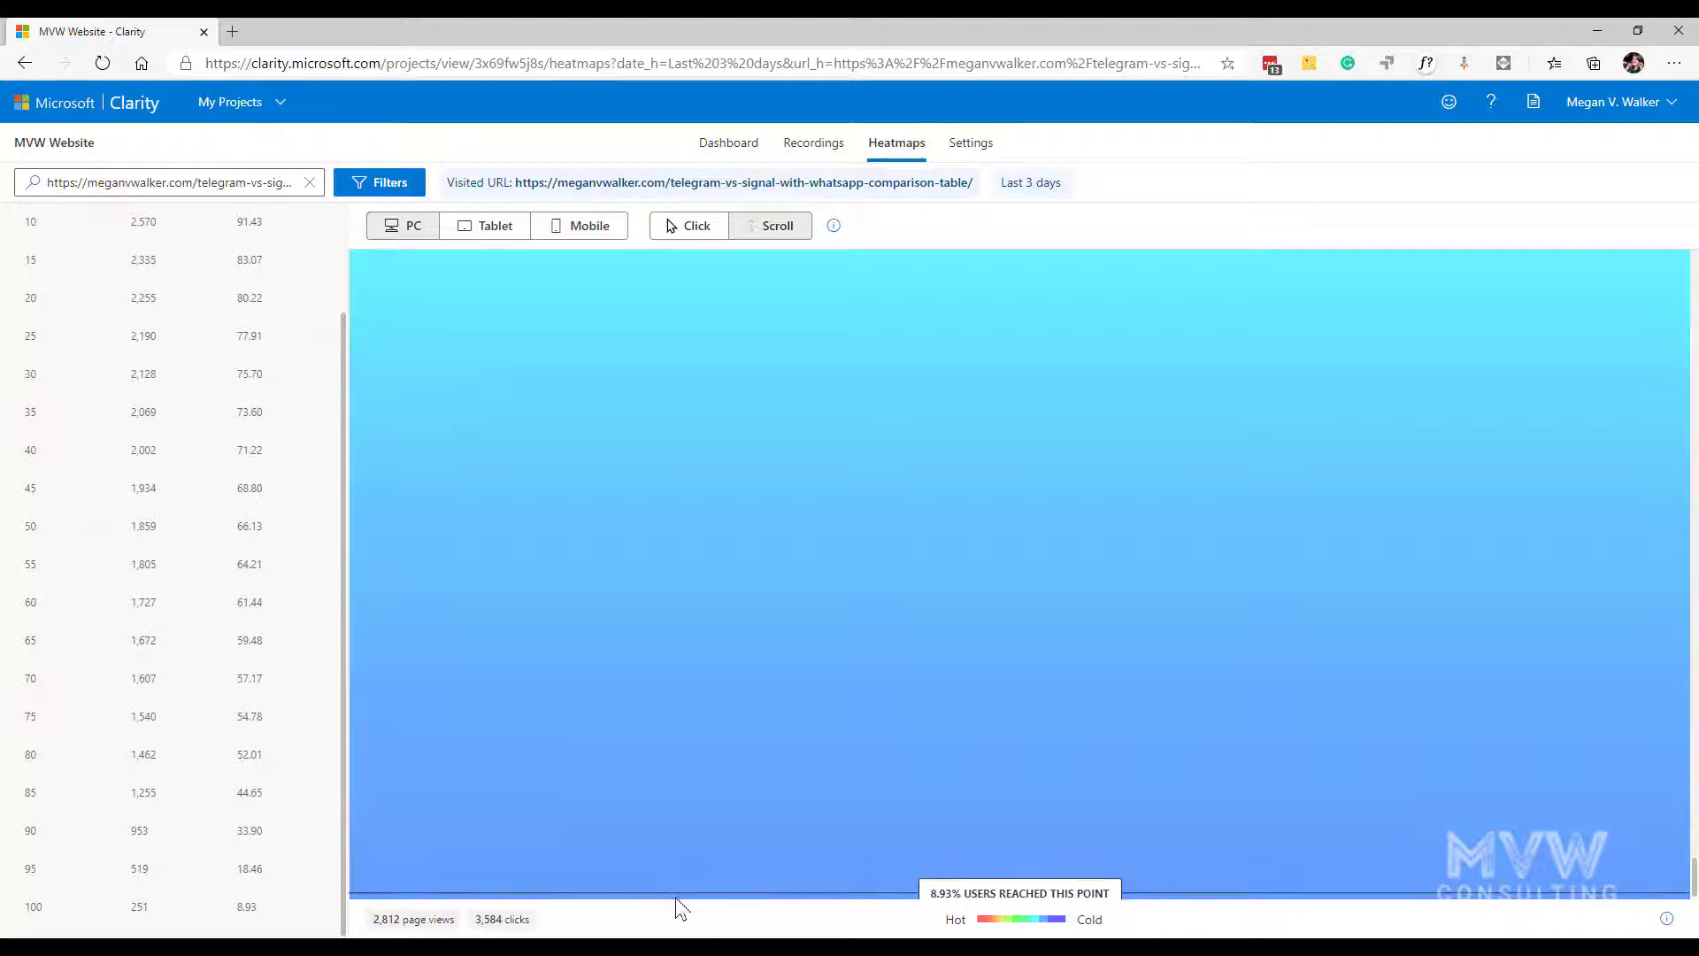
scroll("down", 3)
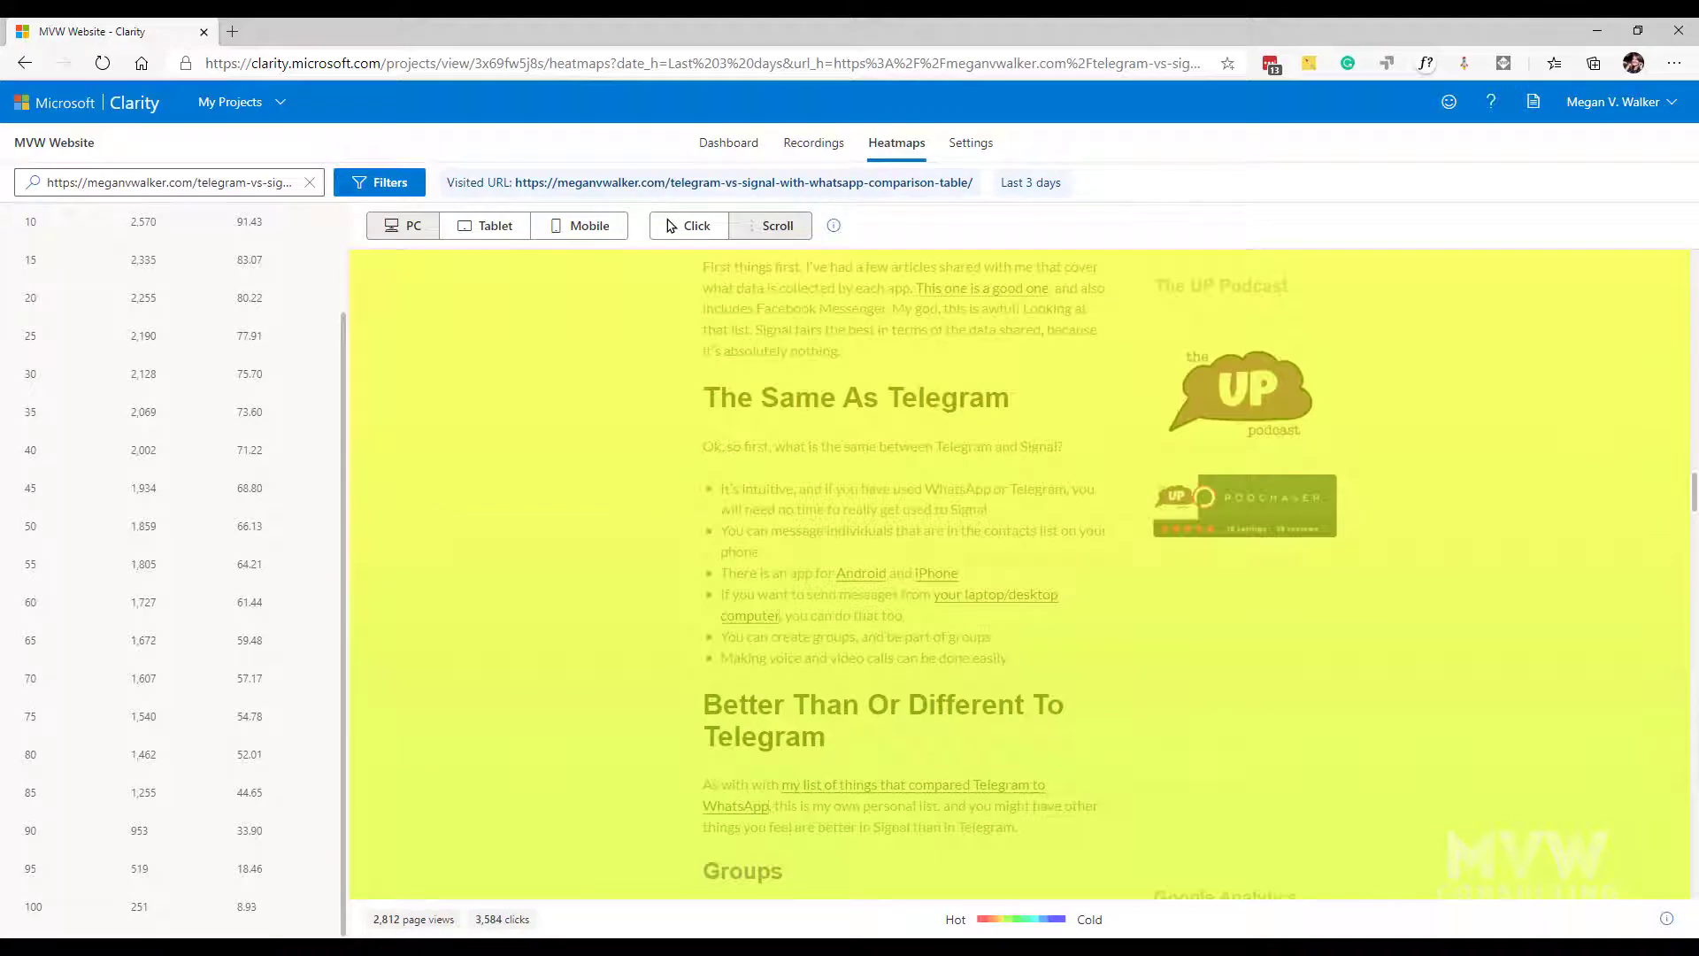
mouse_move(600, 489)
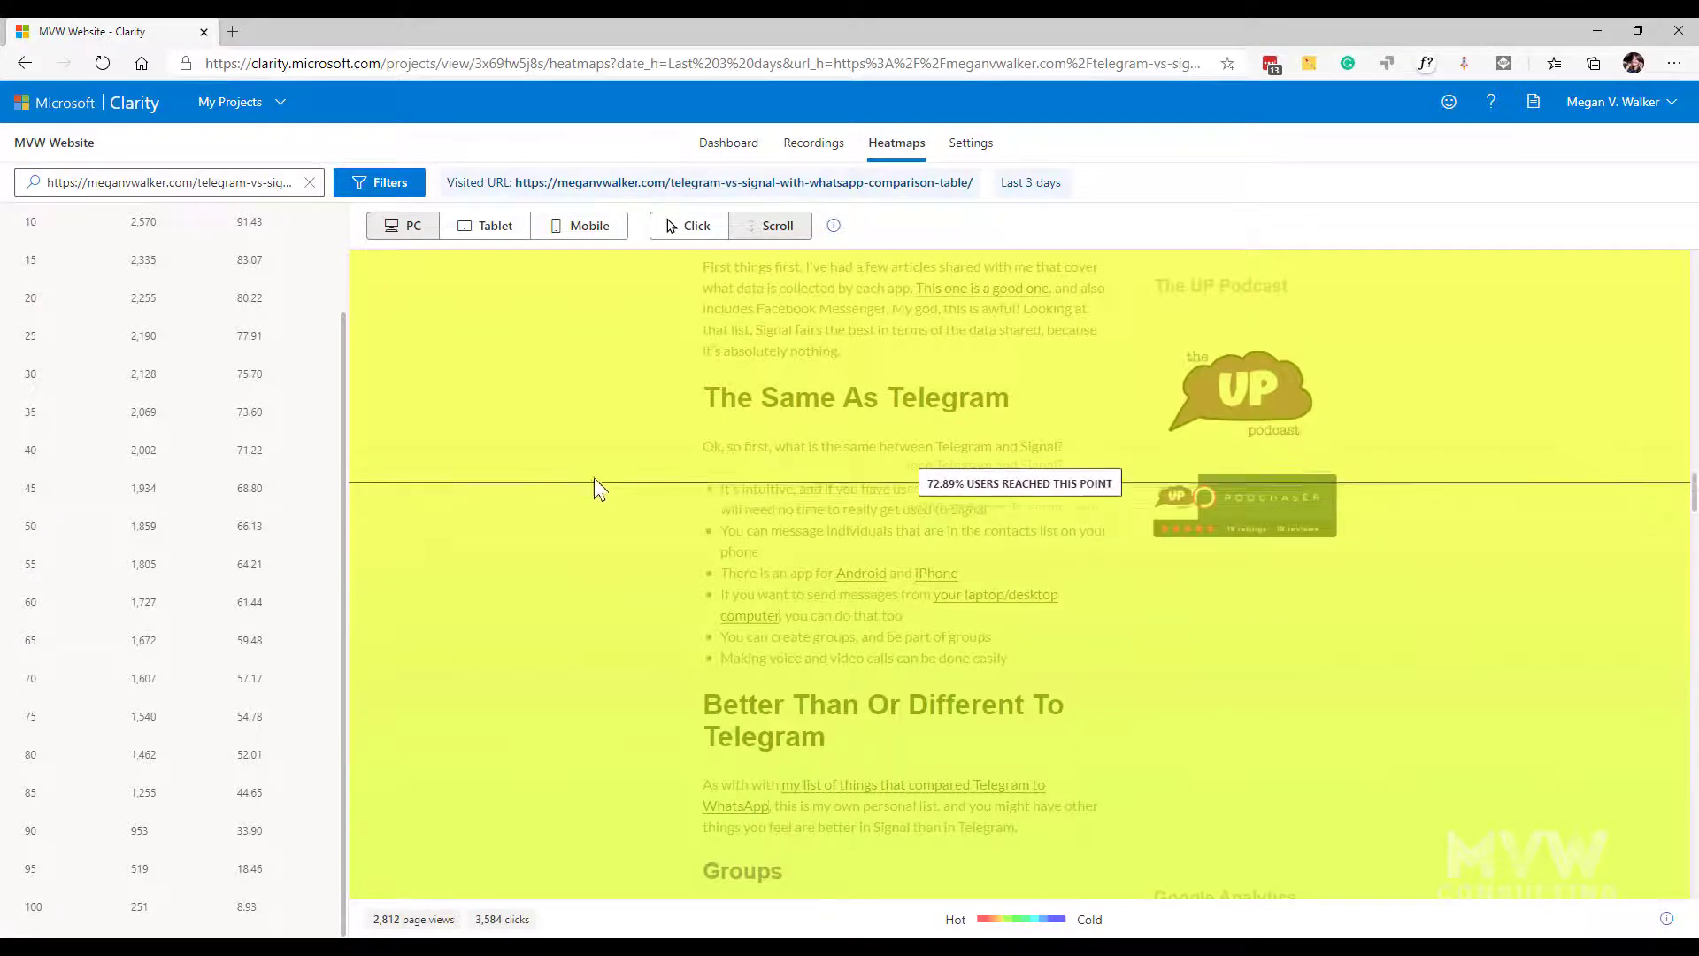
mouse_move(437, 322)
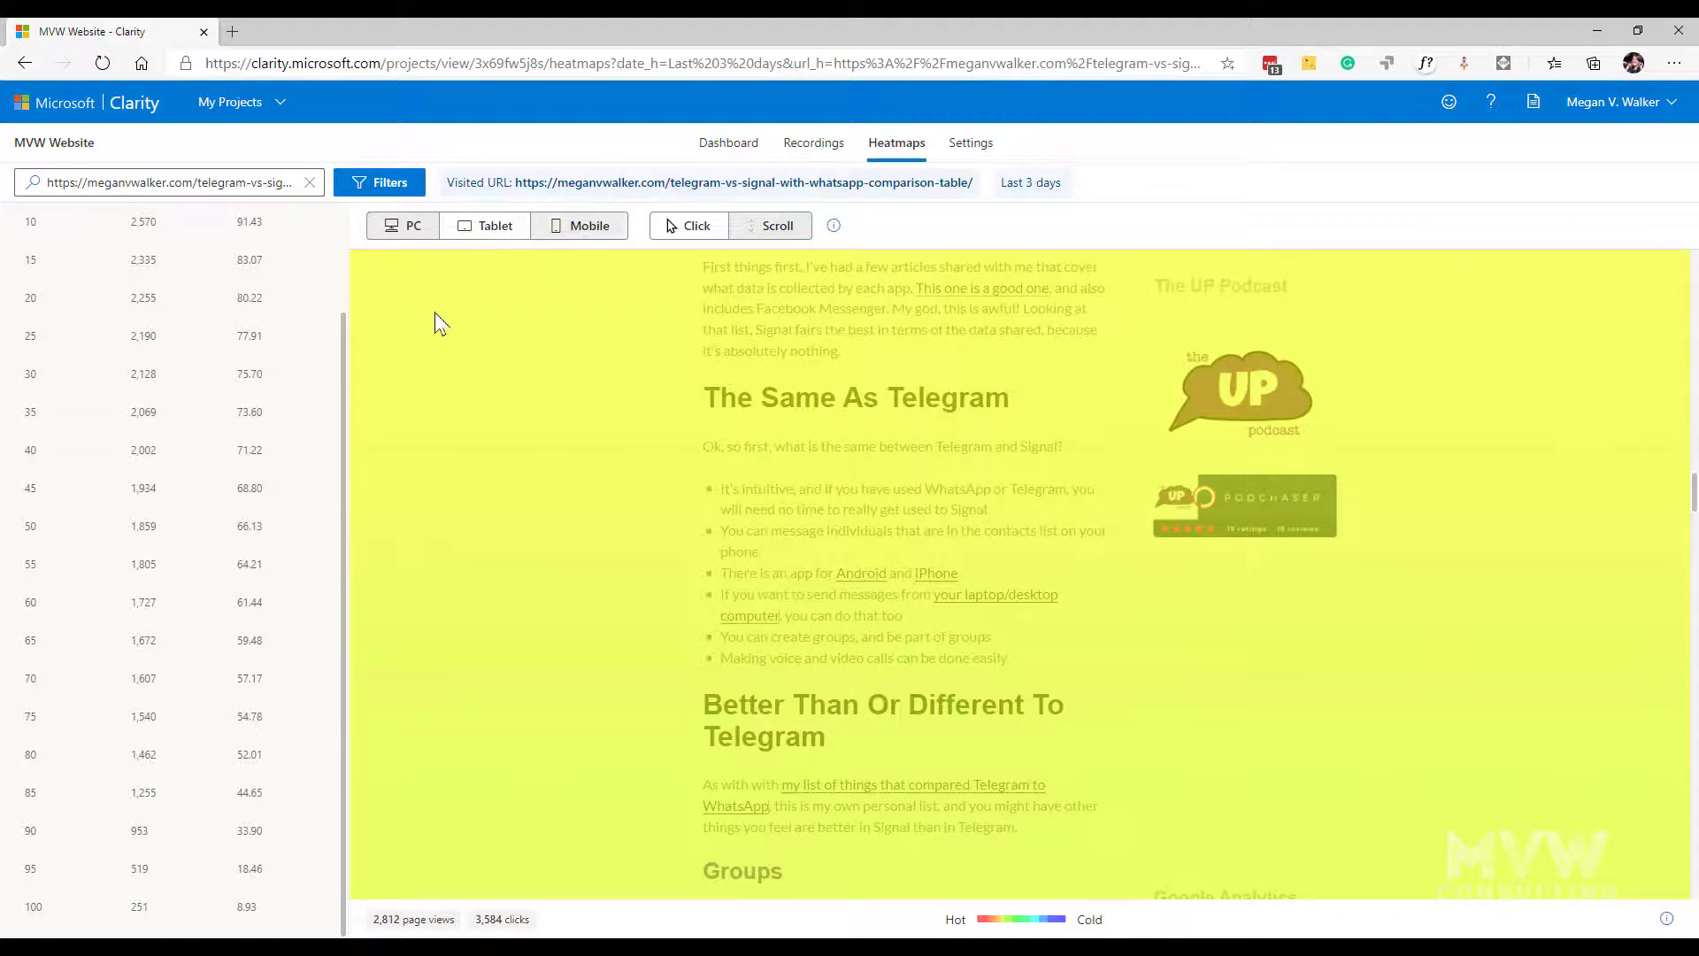
Switch the heatmap to Mobile visitors and scroll down to the iPad App section at 45.65% reach
left_click(580, 225)
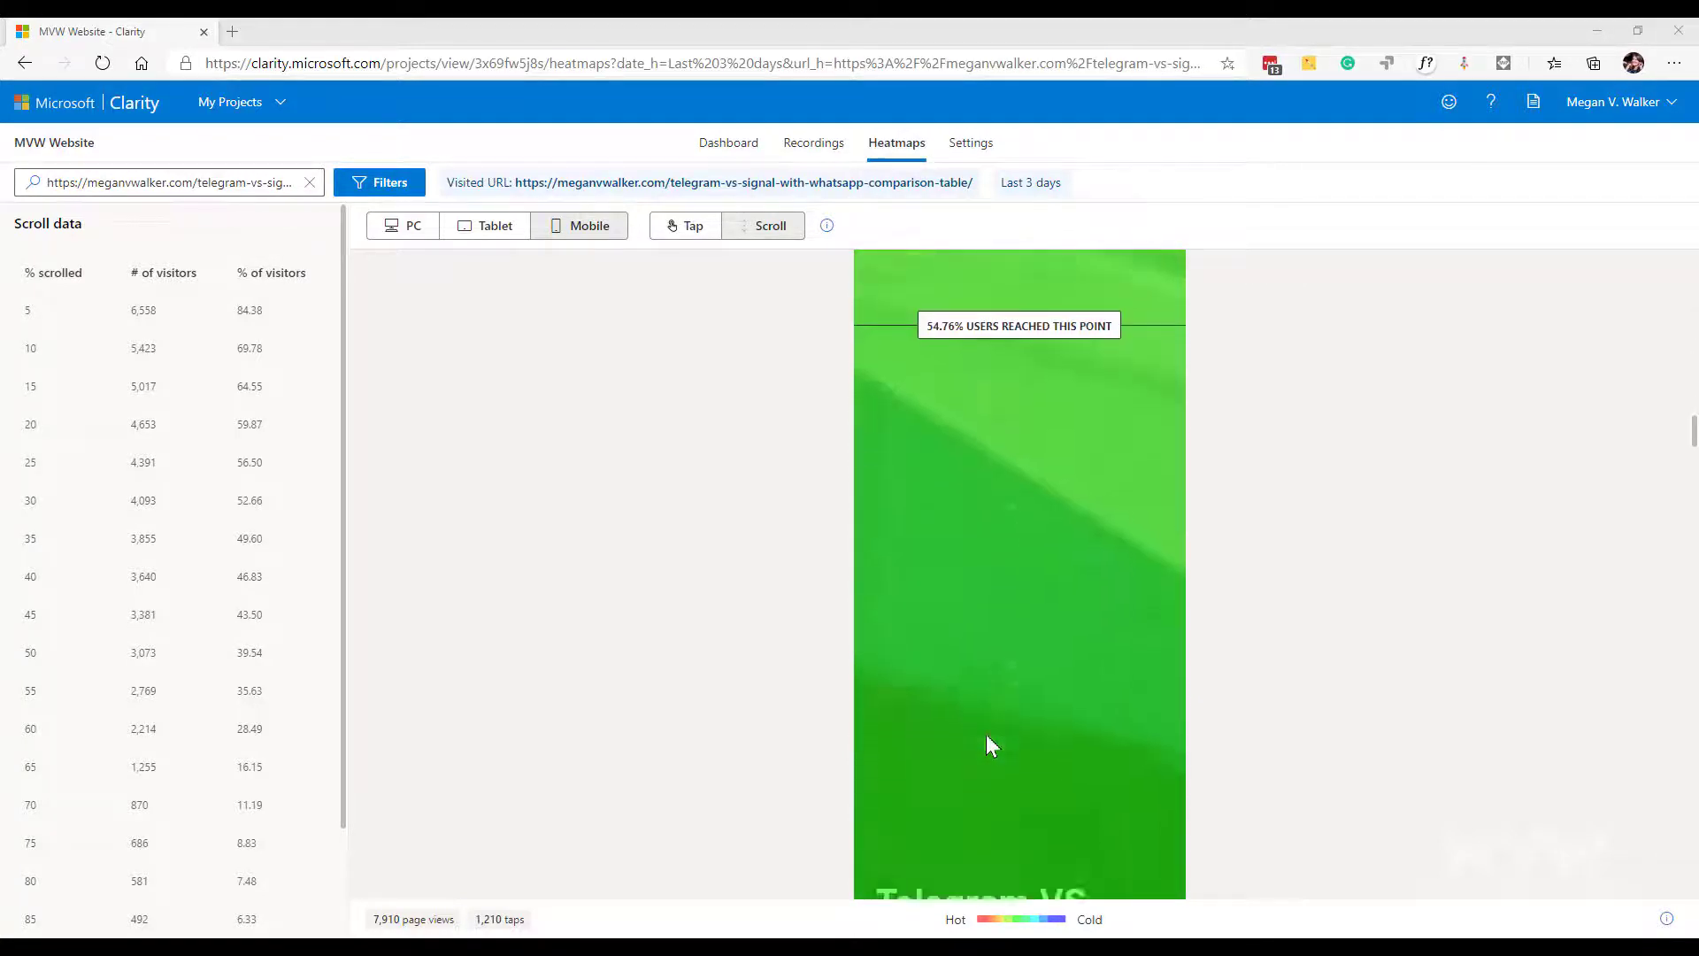
scroll("down", 3)
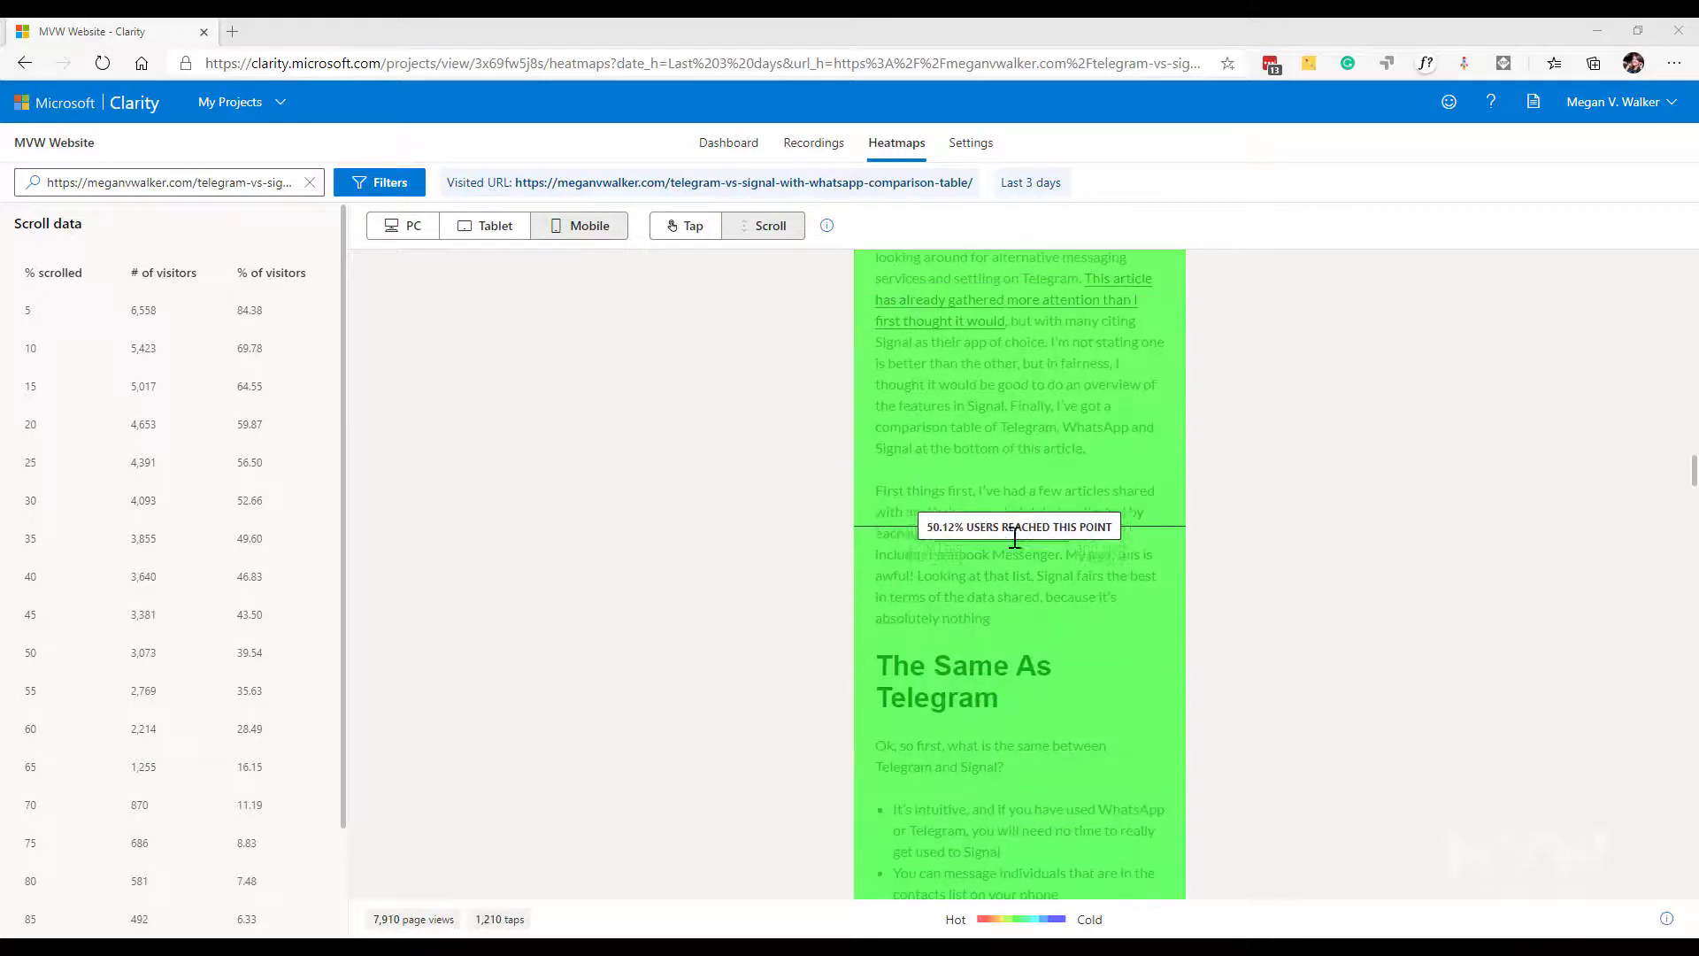
scroll("down", 3)
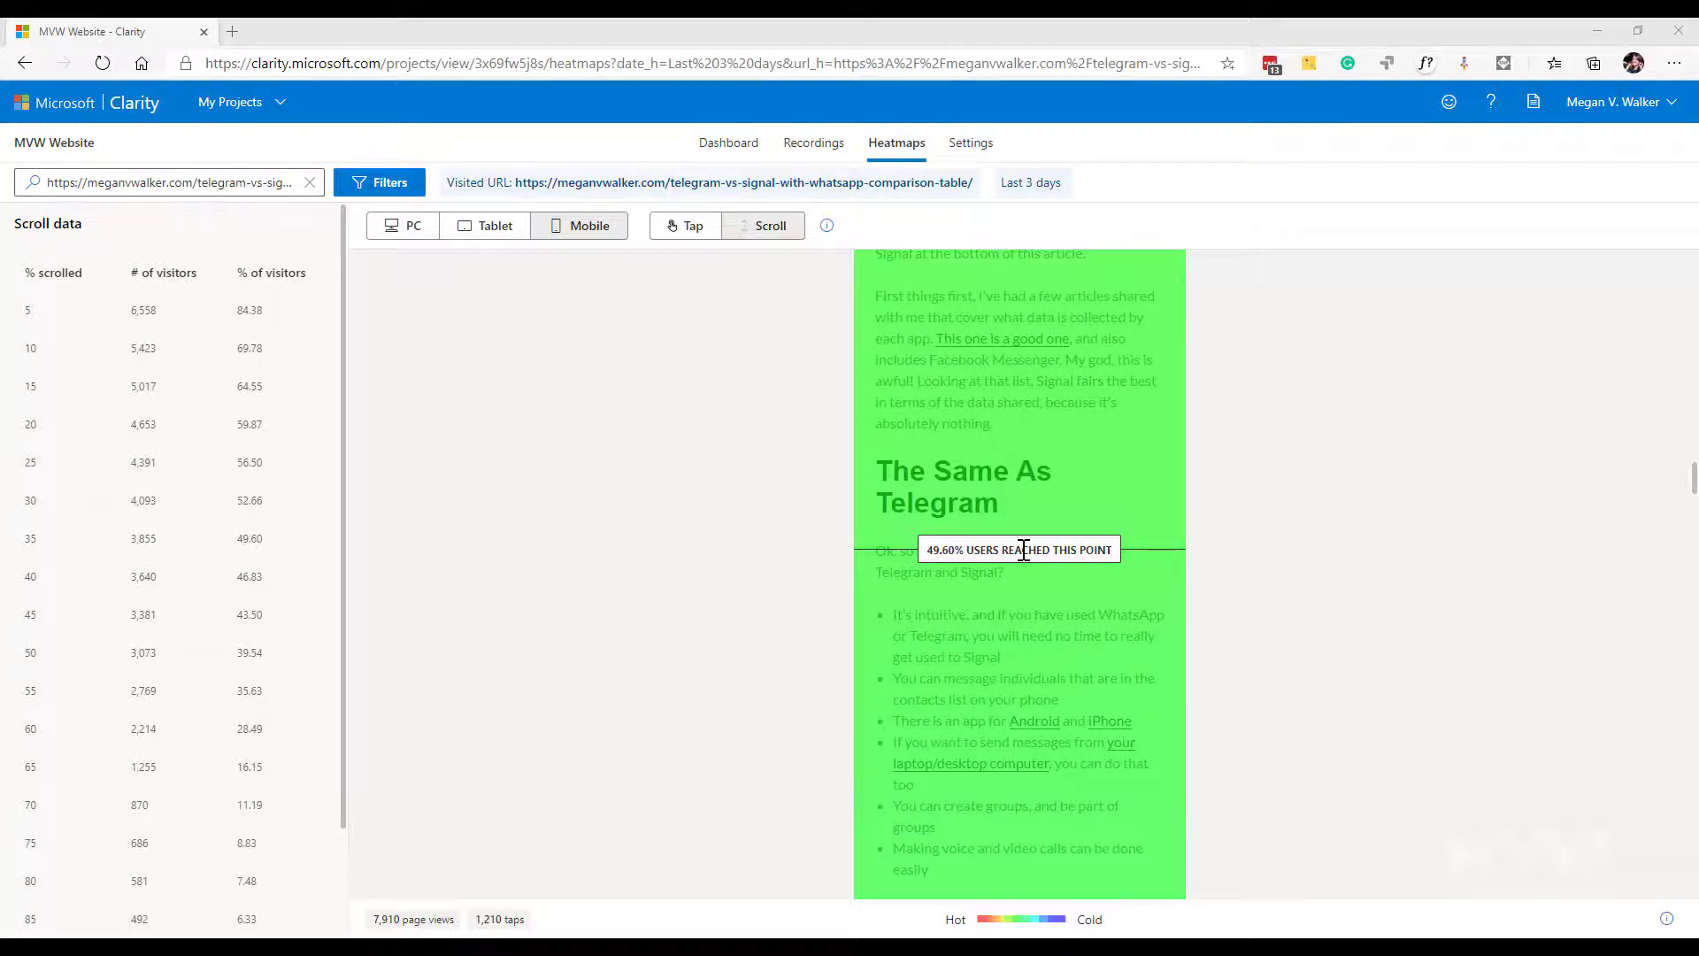
scroll("down", 3)
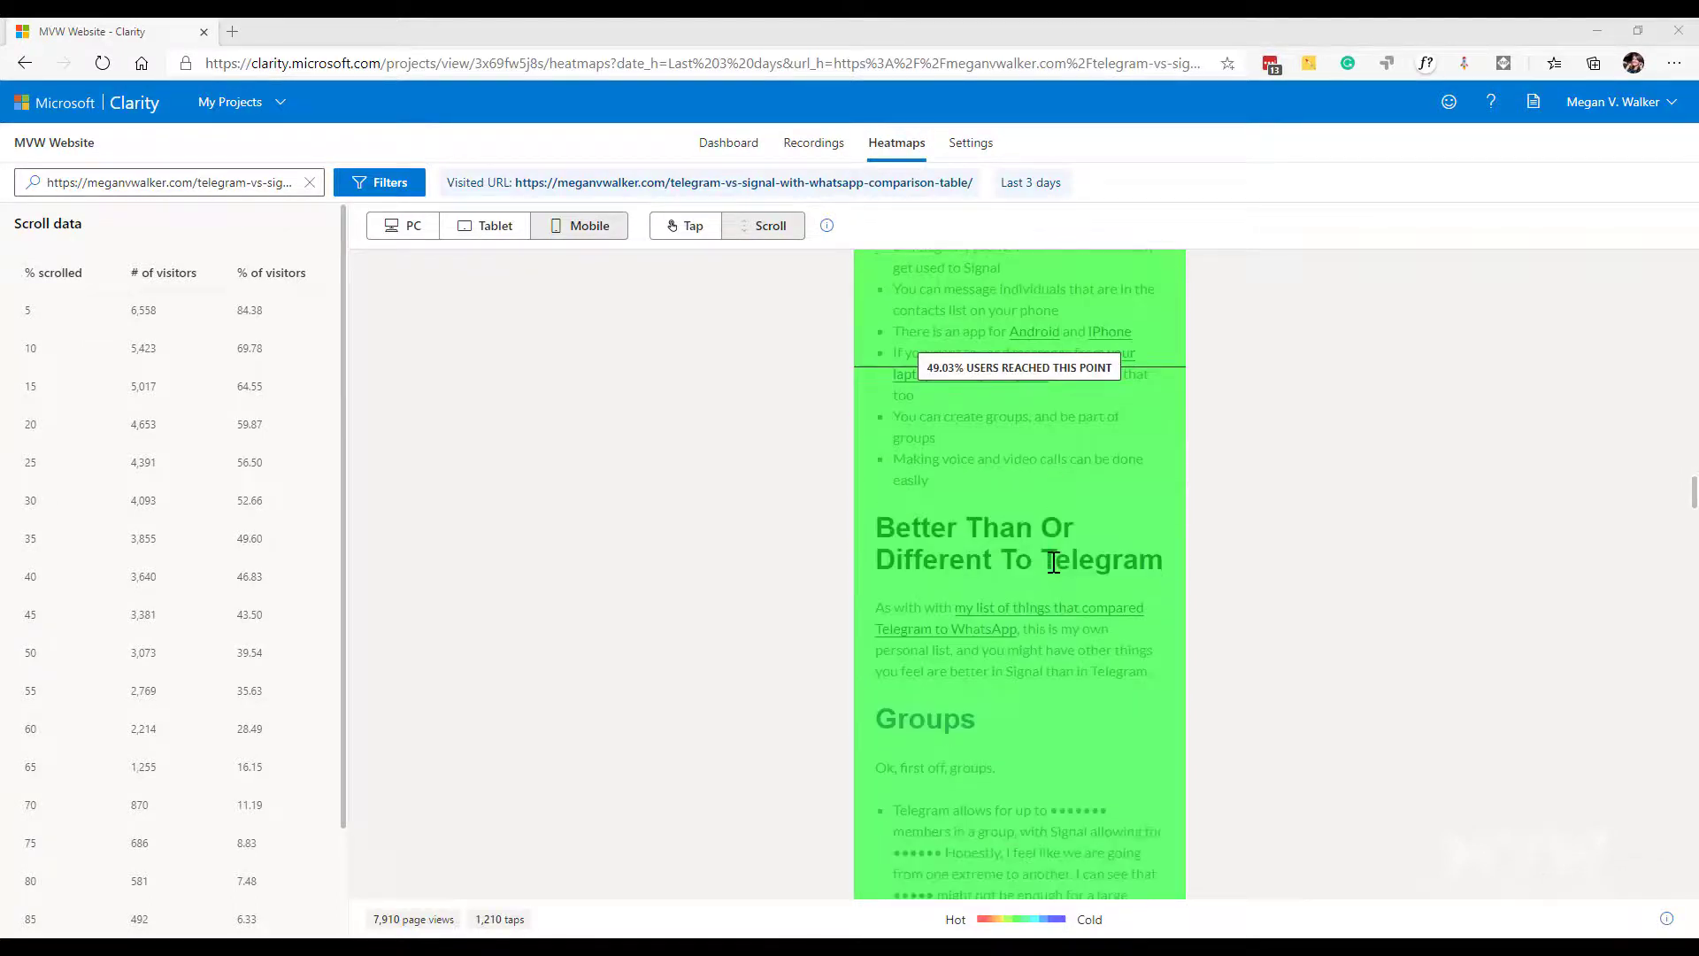
scroll("down", 3)
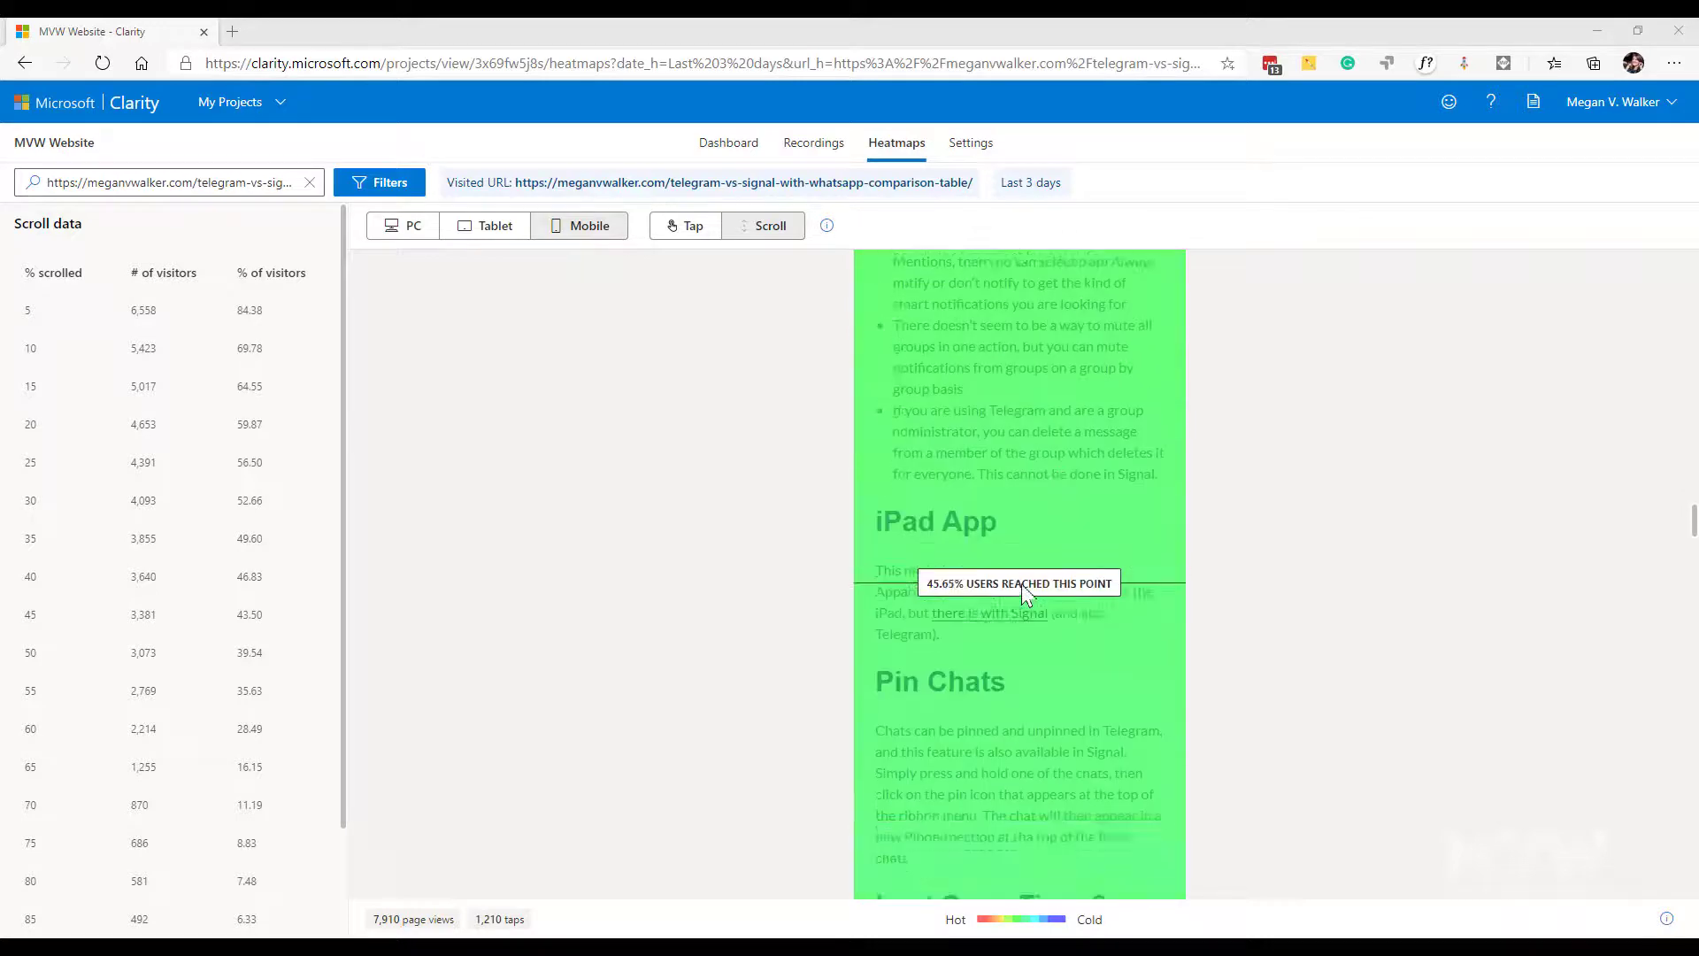